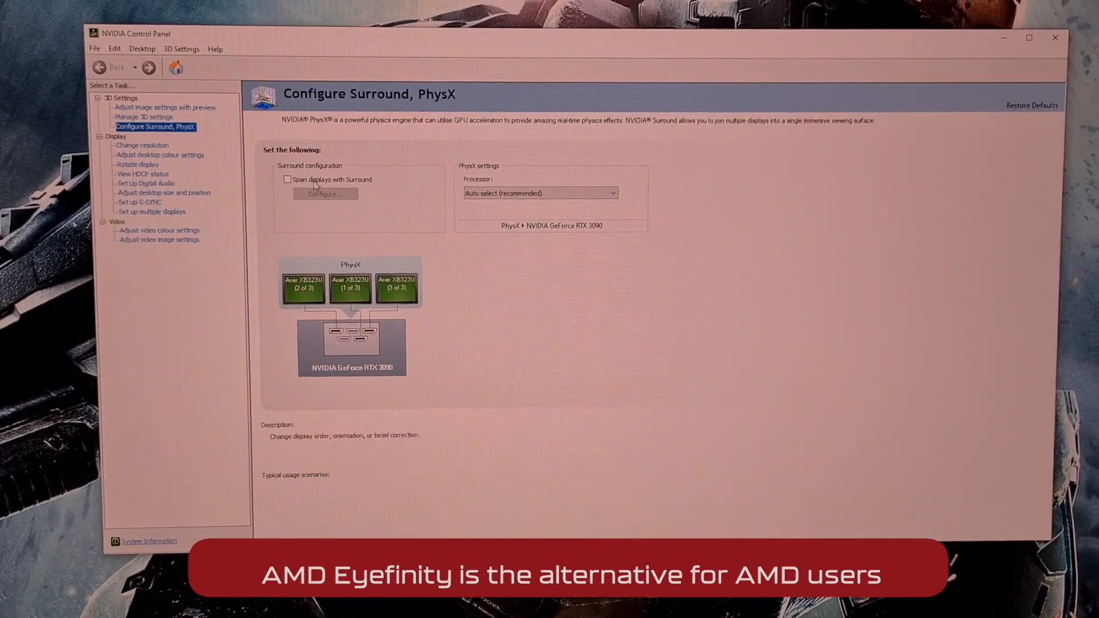
# Tick 'Span displays with Surround' and bring up the NVIDIA Set Up Surround window.
pyautogui.click(288, 180)
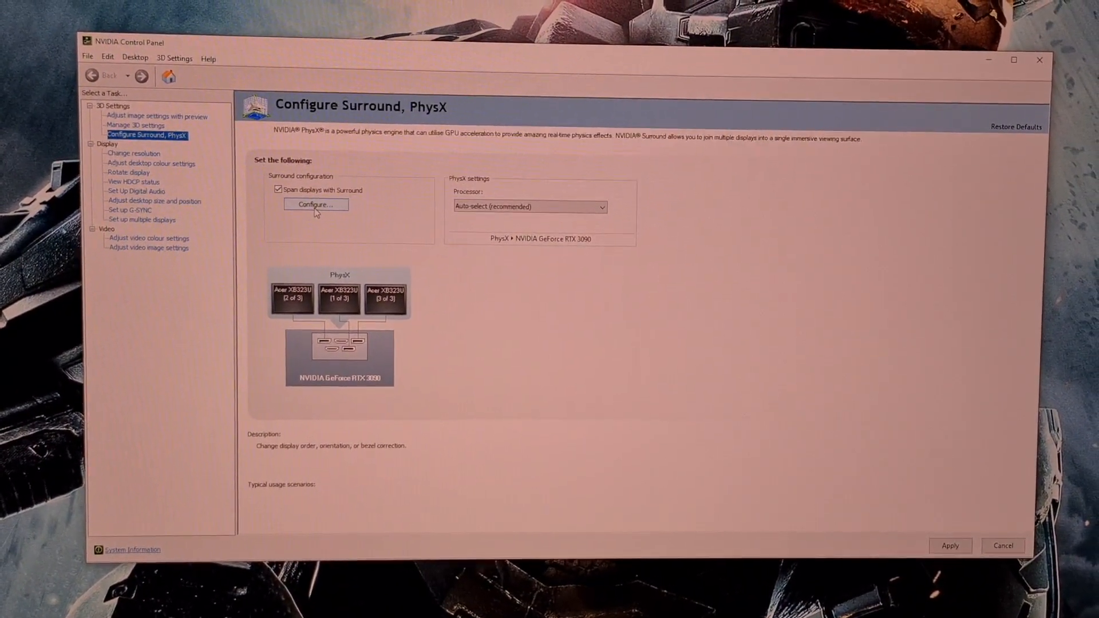
pyautogui.click(315, 203)
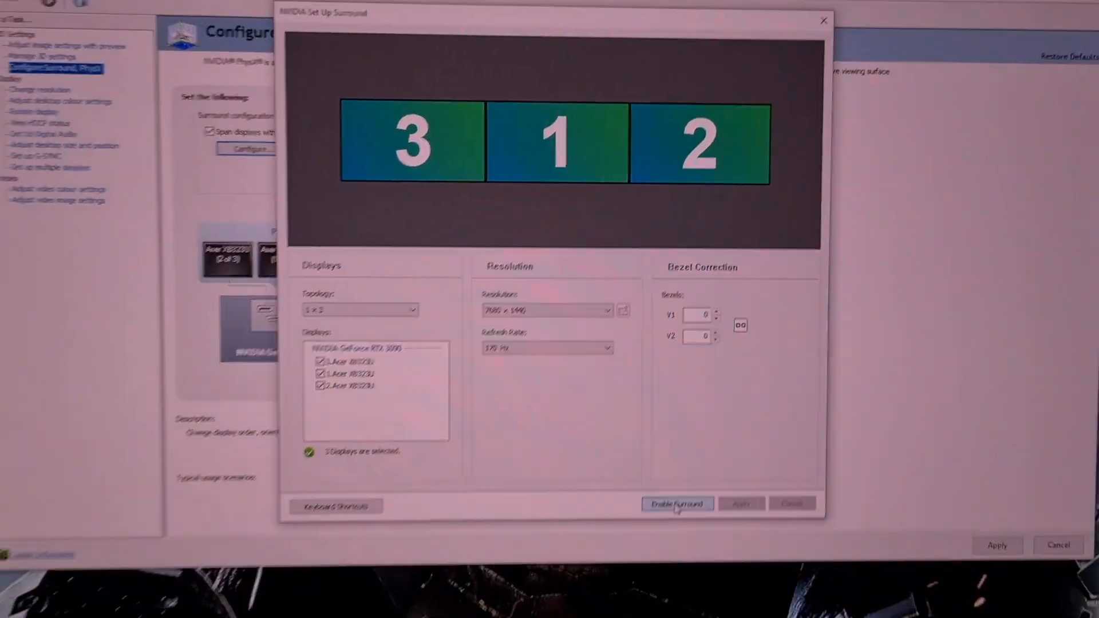
# Enable Surround, apply the 2-3-1 display order and raise bezel correction to 44 for both gaps.
pyautogui.click(677, 504)
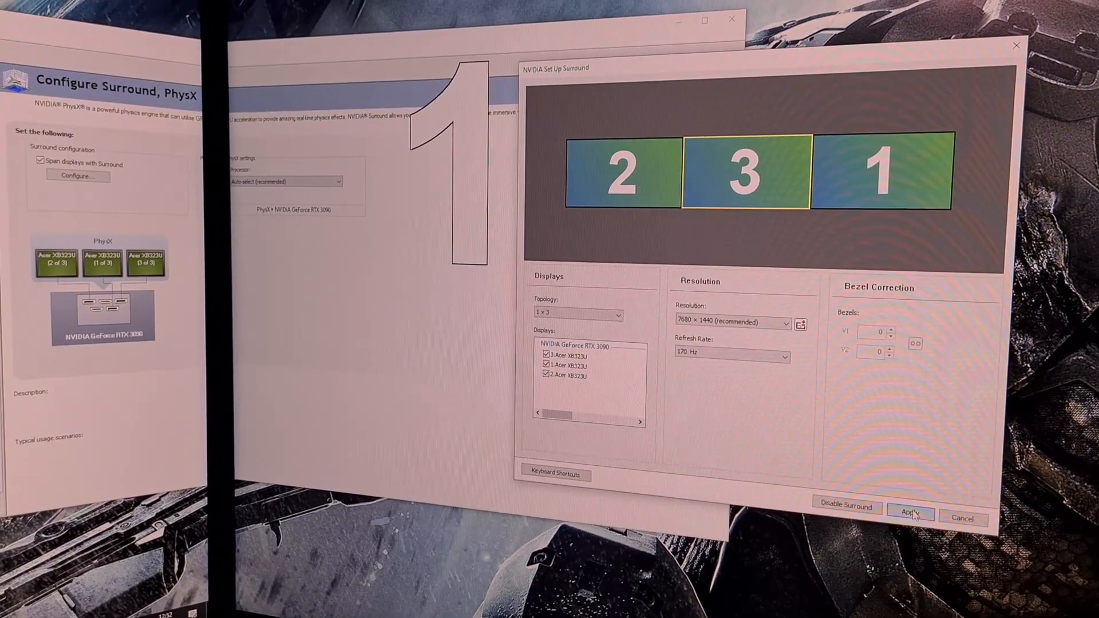
pyautogui.click(910, 507)
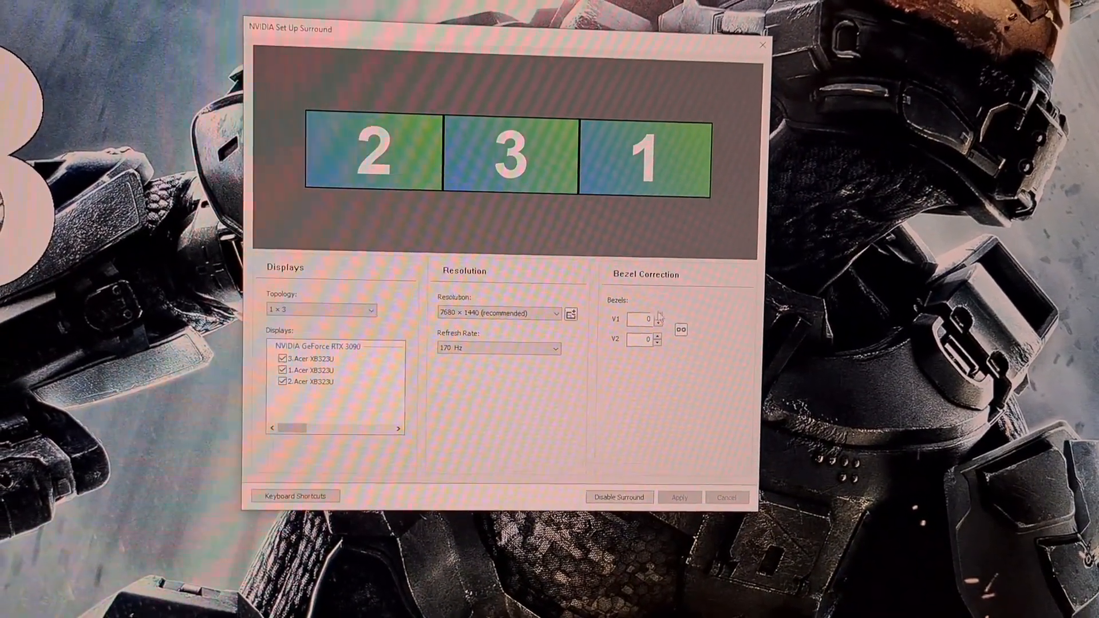
pyautogui.click(680, 497)
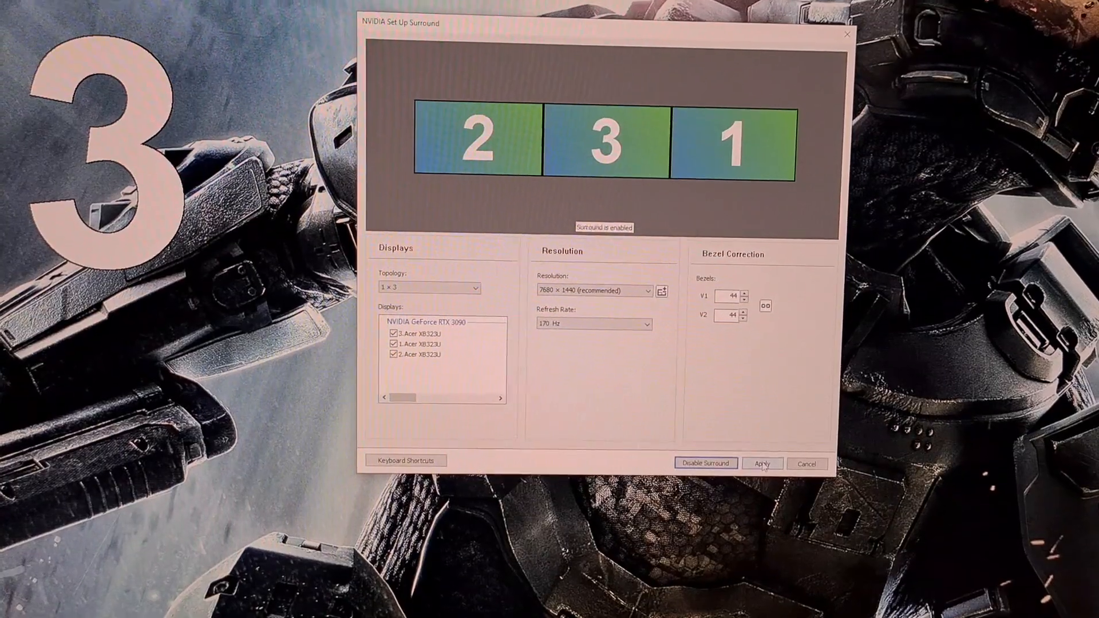
# Apply the bezel values and set Surround resolution to 7768 × 1440 (bezel corrected).
pyautogui.click(567, 336)
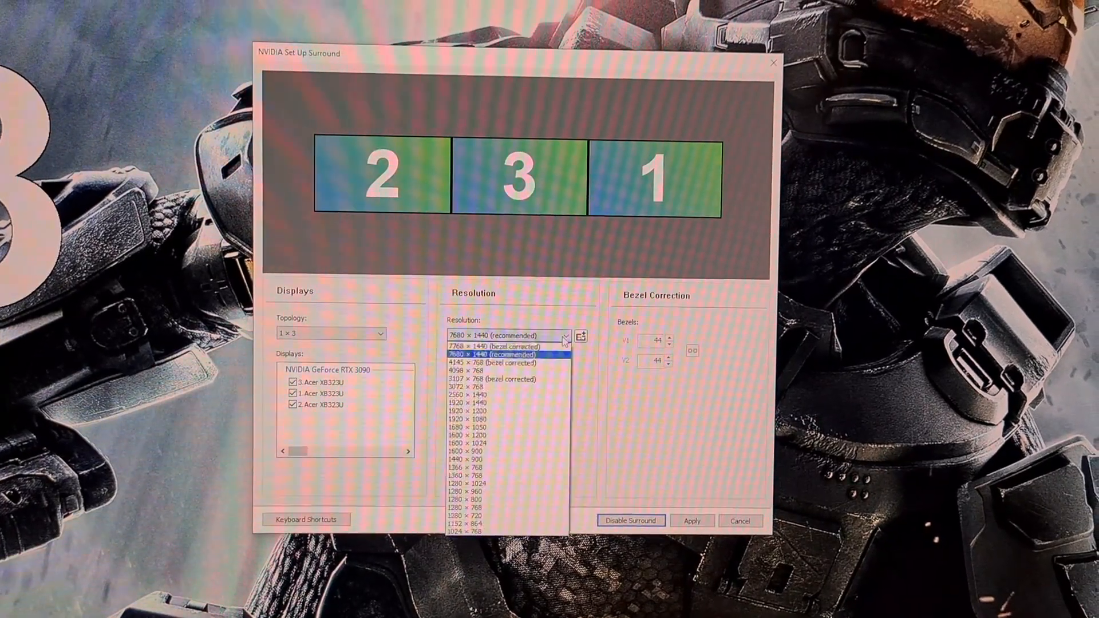
pyautogui.click(499, 345)
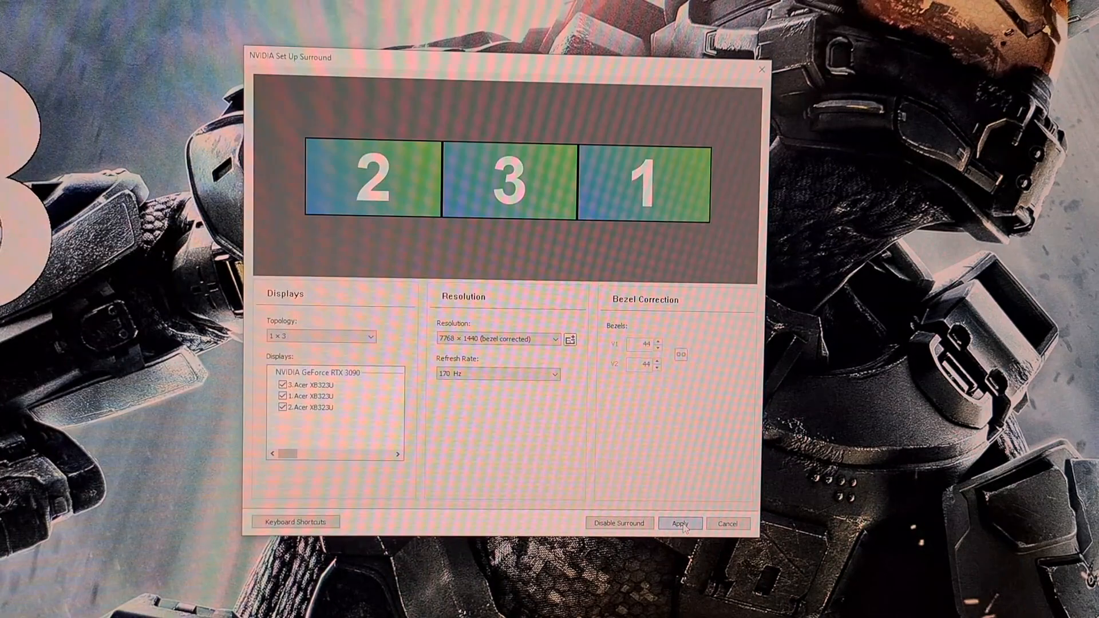
pyautogui.click(680, 523)
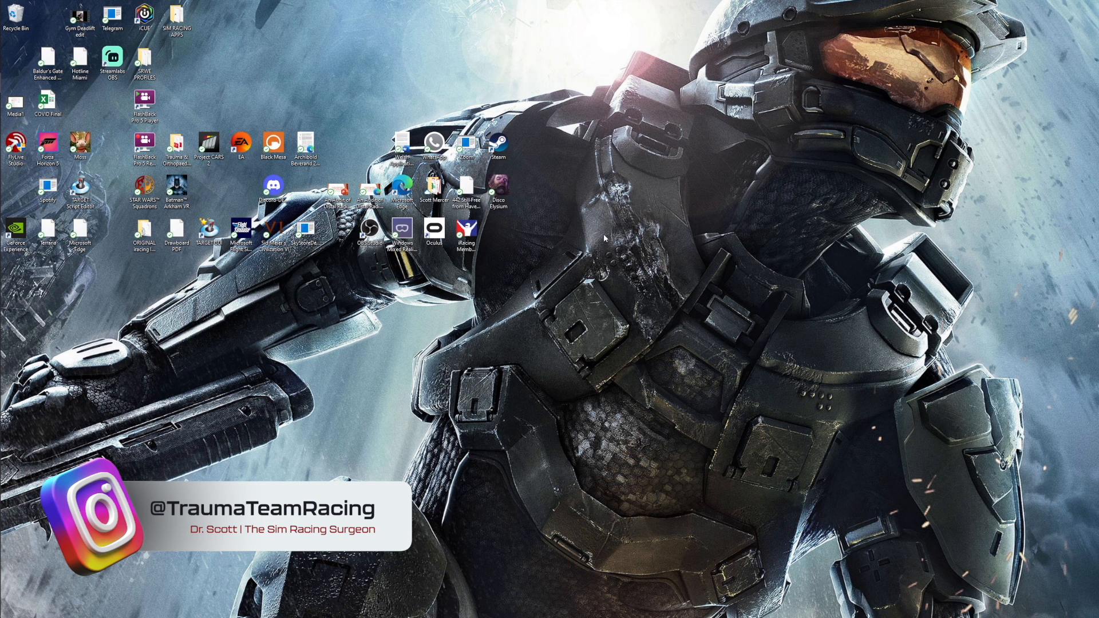
pyautogui.moveTo(573, 233)
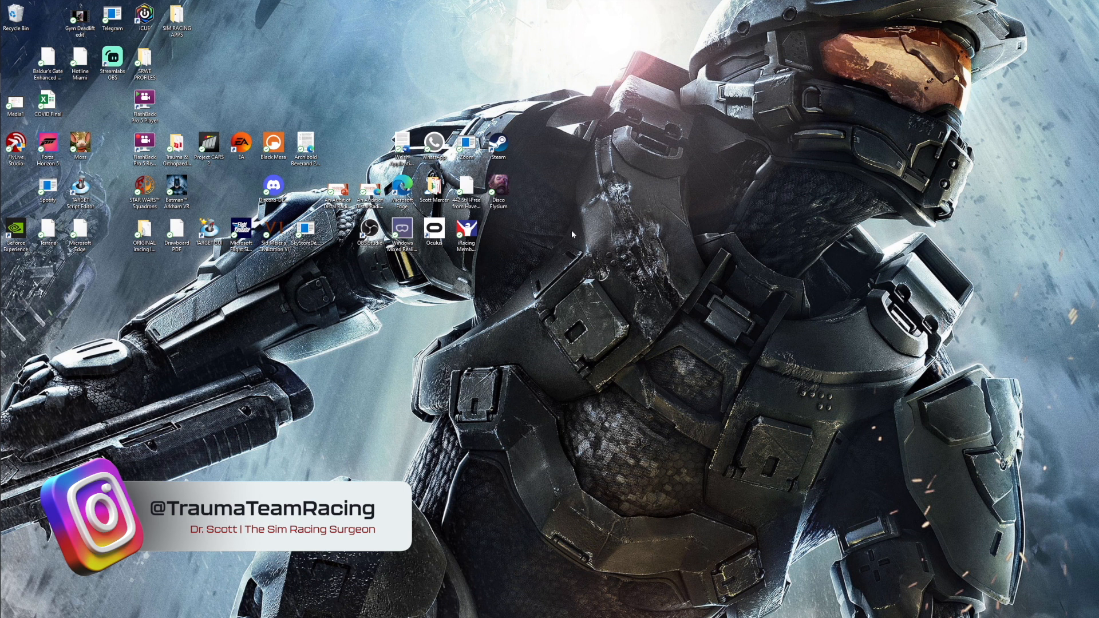
# Reach the Windows Display settings page from the desktop context menu.
pyautogui.rightClick(573, 235)
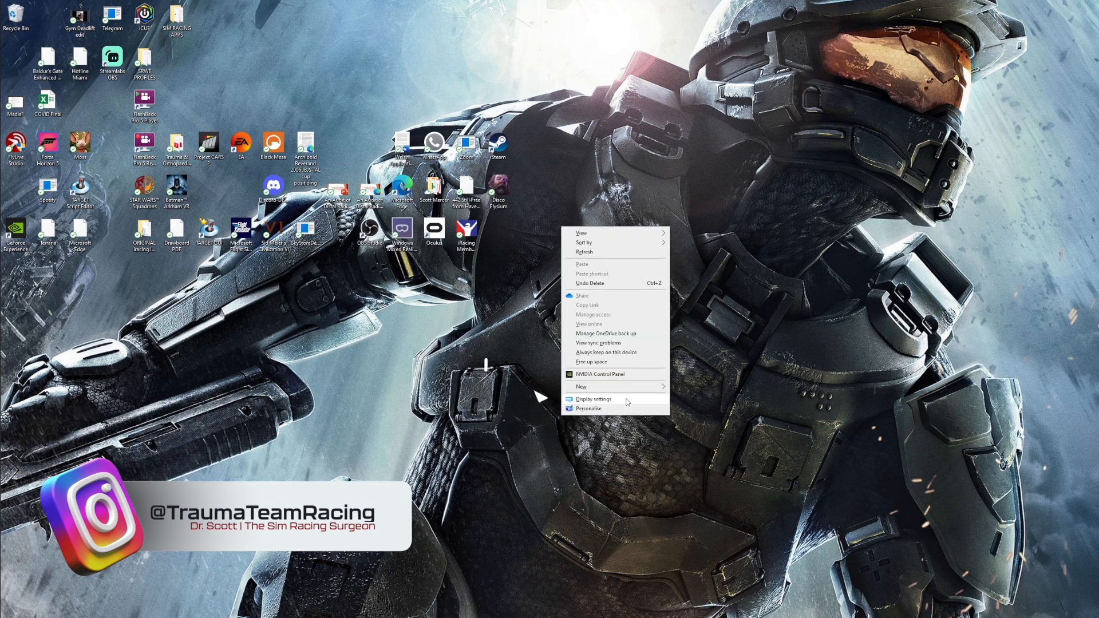
pyautogui.click(591, 399)
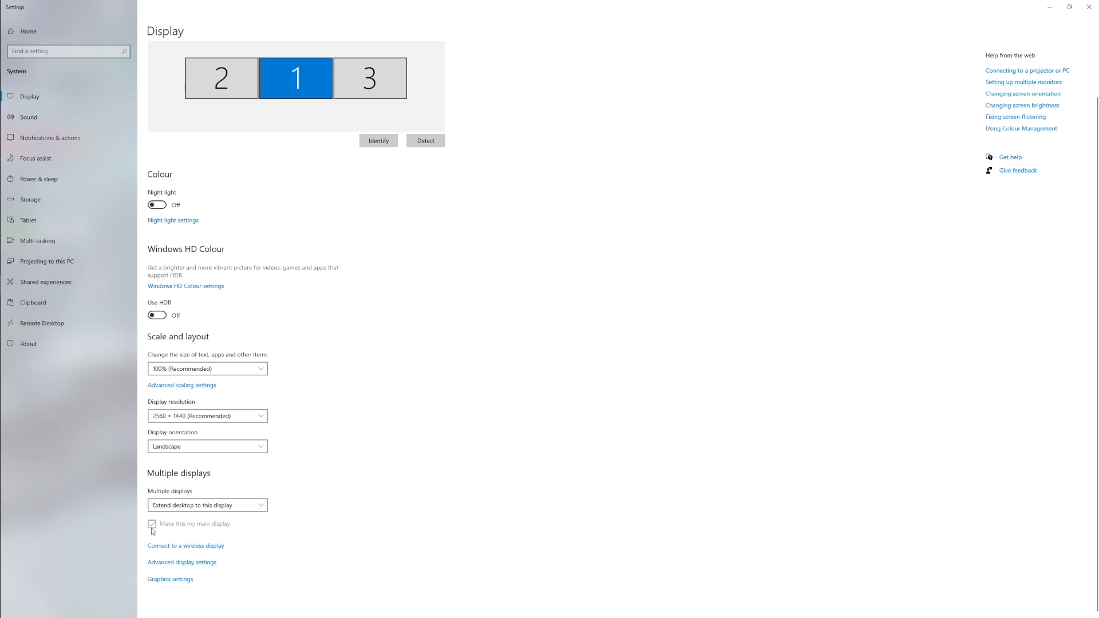
pyautogui.moveTo(167, 529)
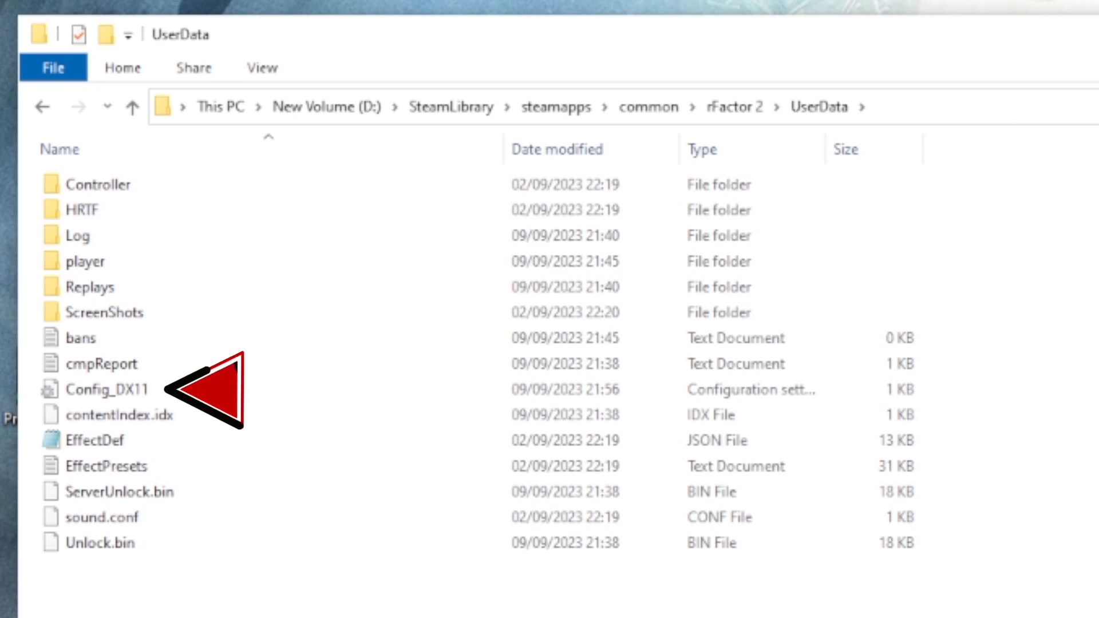
# Open rFactor 2's UserData\Config_DX11 file in Notepad.
pyautogui.rightClick(102, 389)
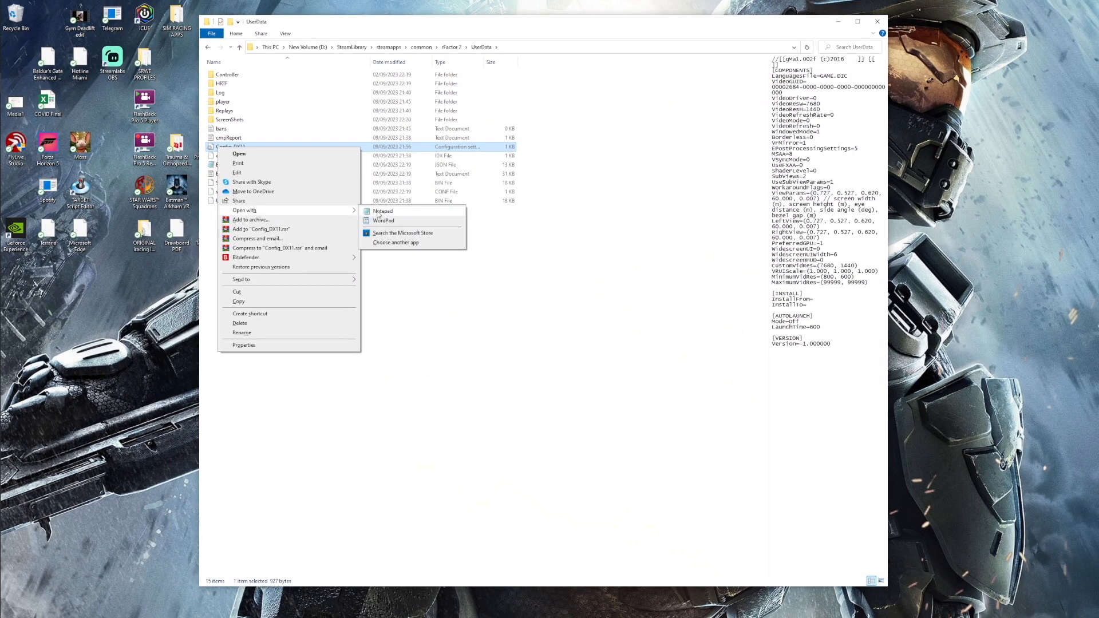
pyautogui.click(383, 211)
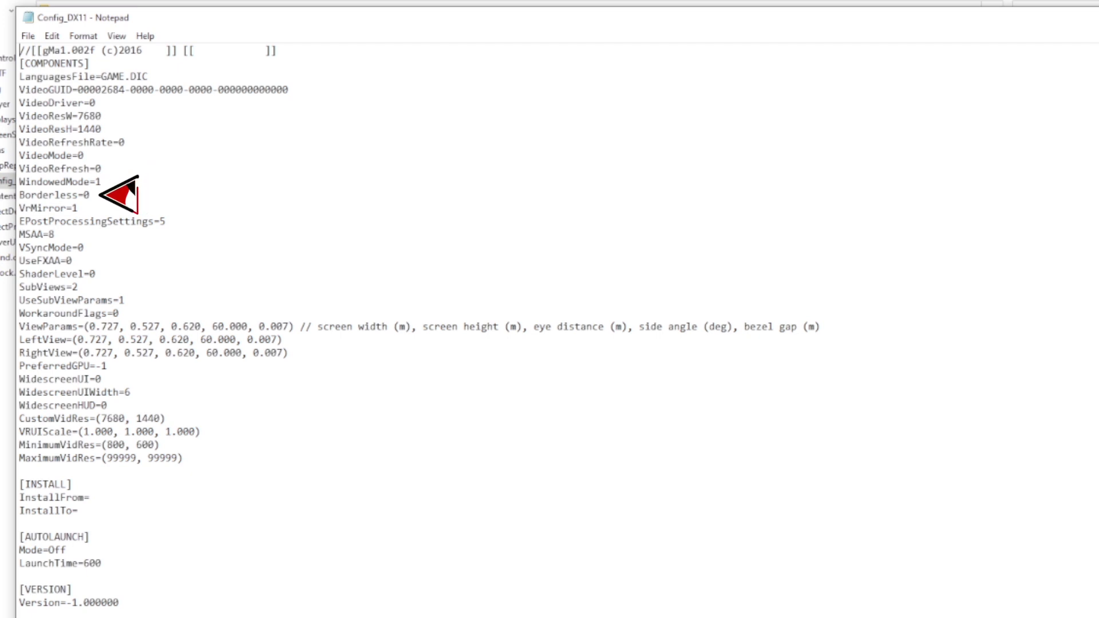
pyautogui.moveTo(223, 420)
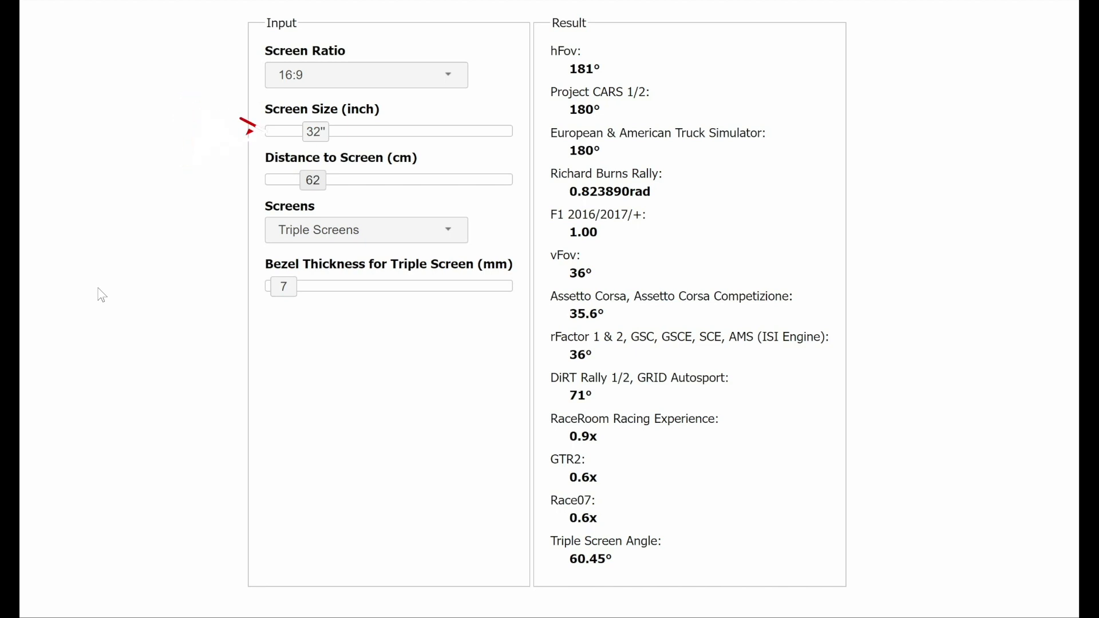
pyautogui.moveTo(232, 230)
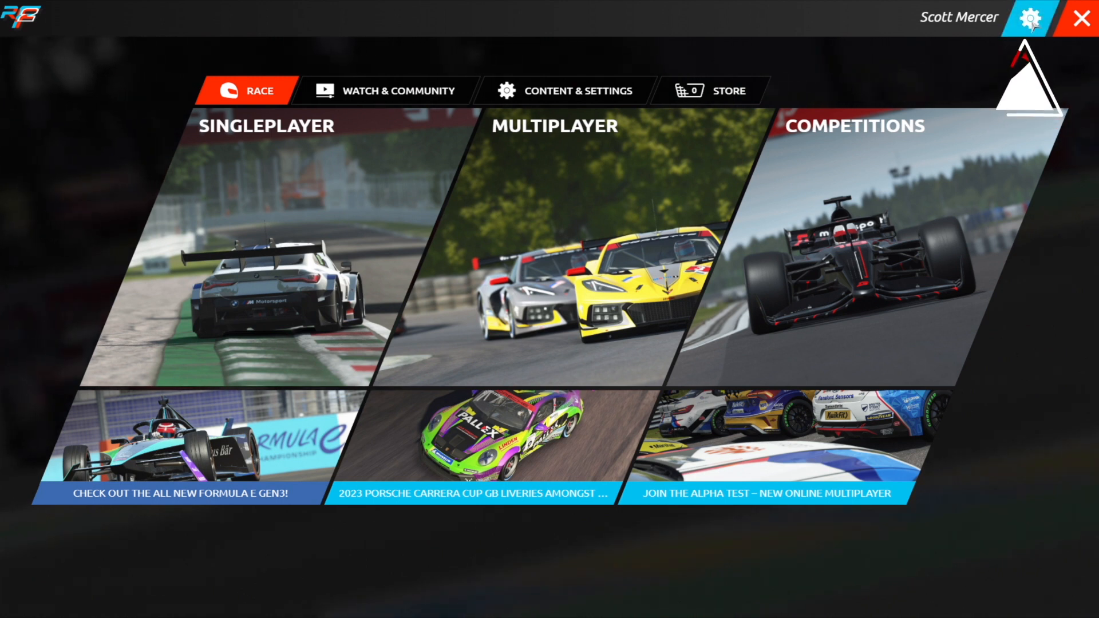
# Show rFactor 2's Graphics settings with Borderless mode, 7768 x 1440 and MultiView On.
pyautogui.click(1029, 17)
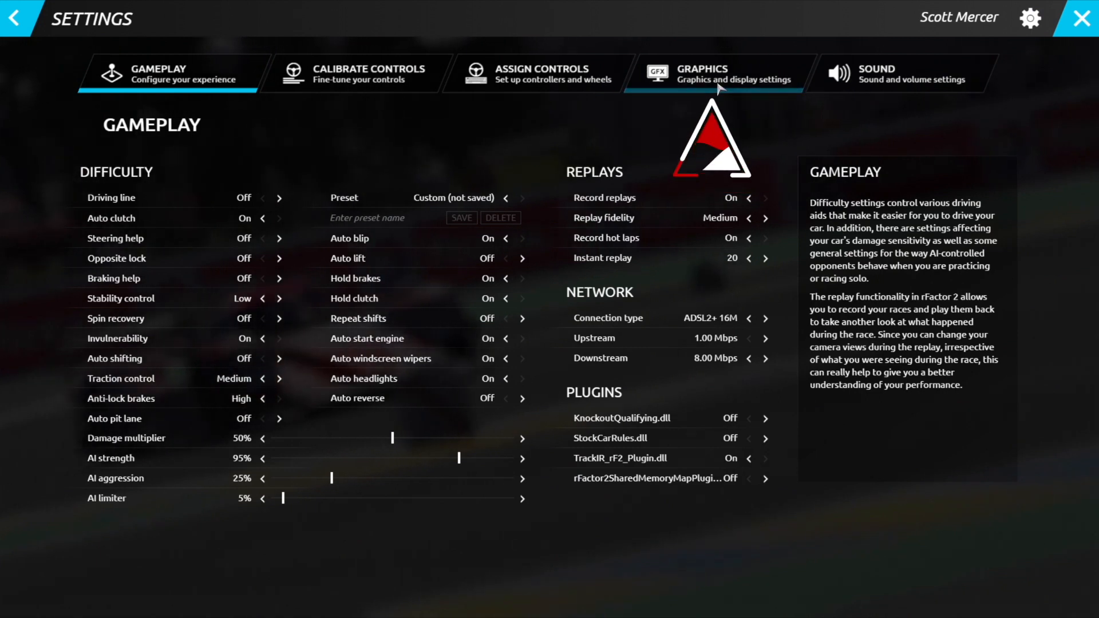
pyautogui.click(716, 73)
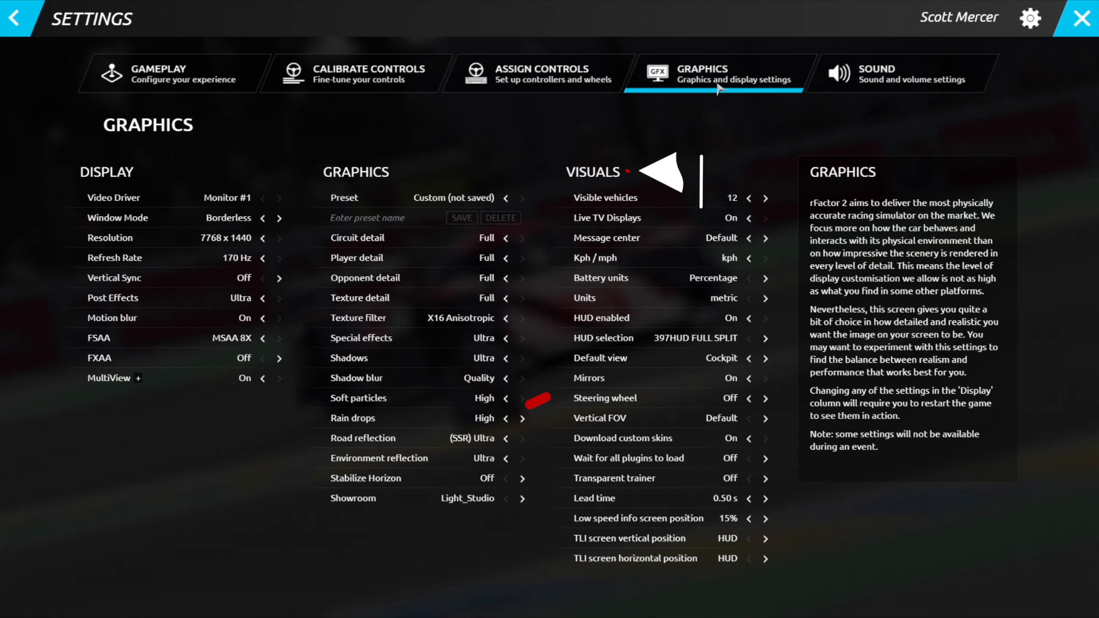
pyautogui.moveTo(533, 396)
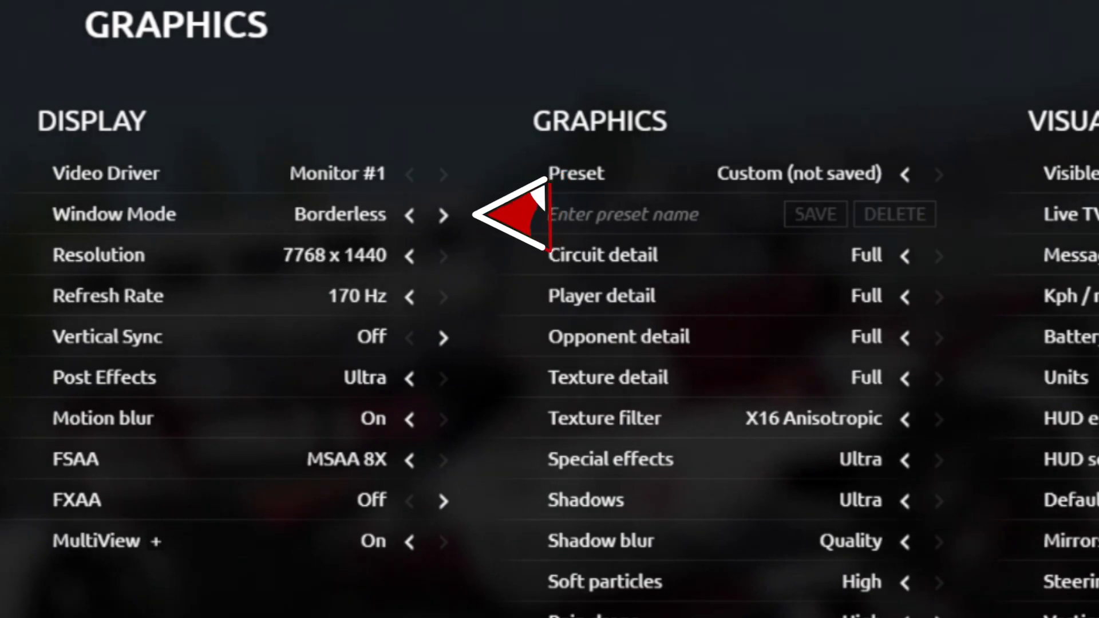
pyautogui.moveTo(491, 249)
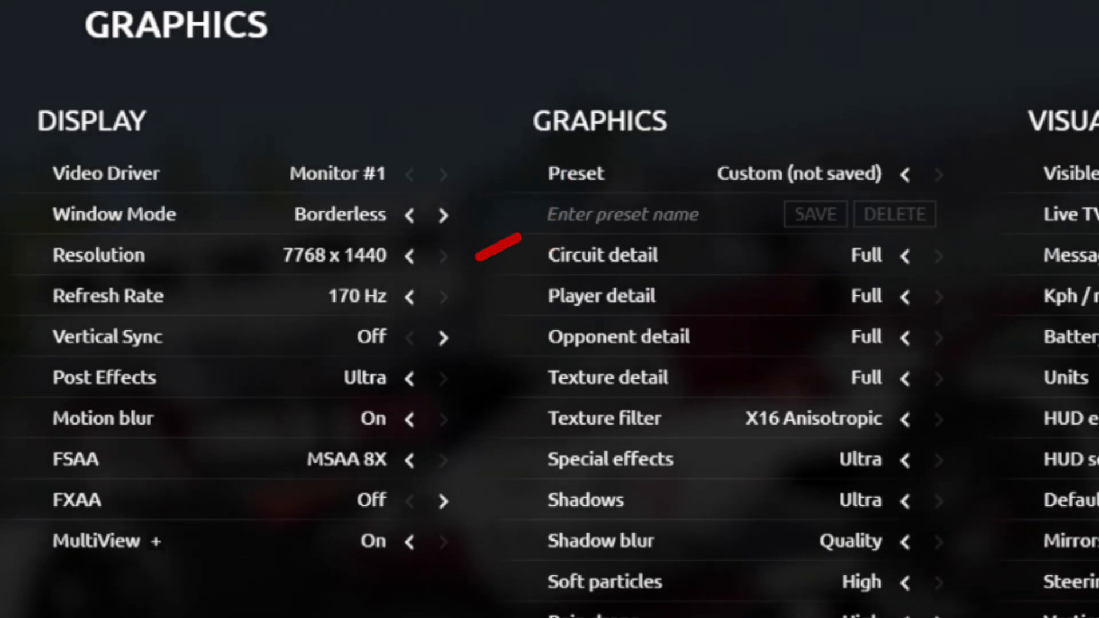
pyautogui.moveTo(484, 260)
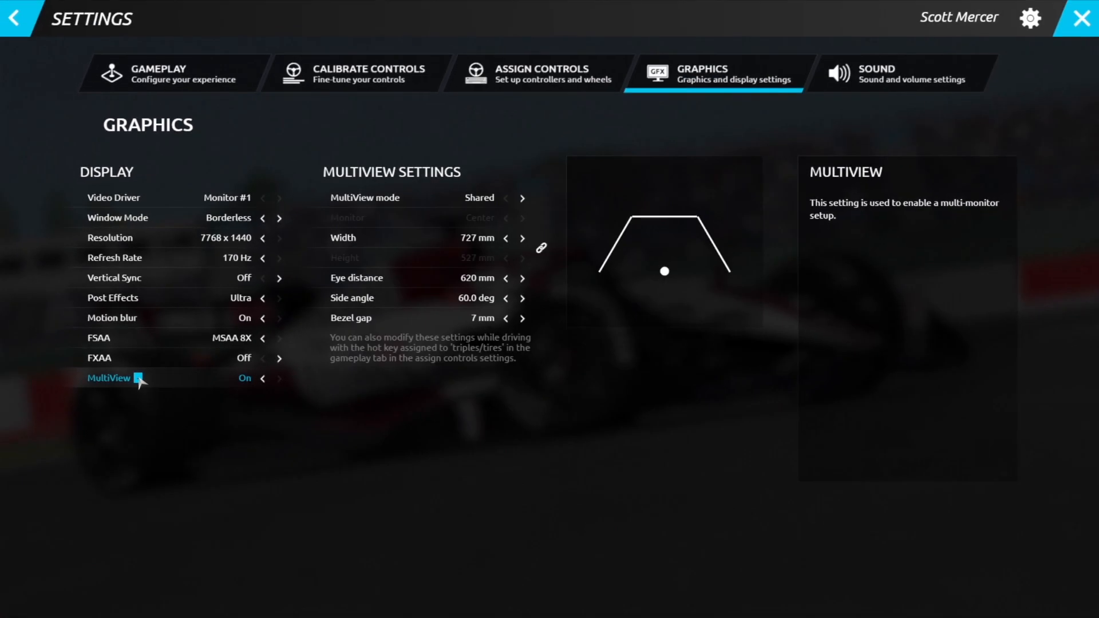
pyautogui.moveTo(158, 479)
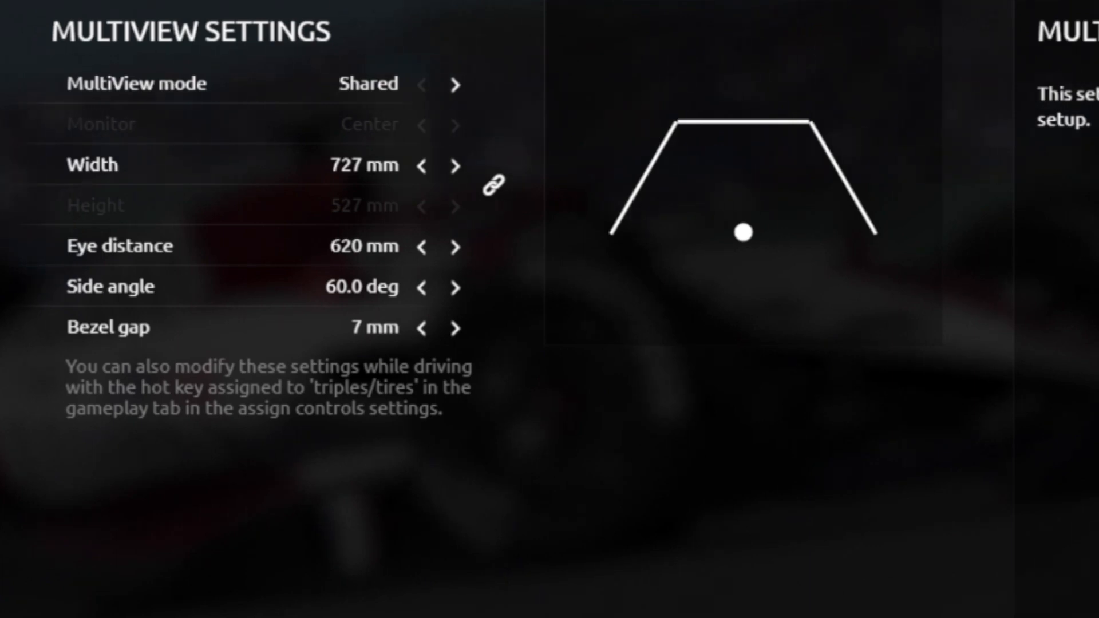
pyautogui.moveTo(894, 224)
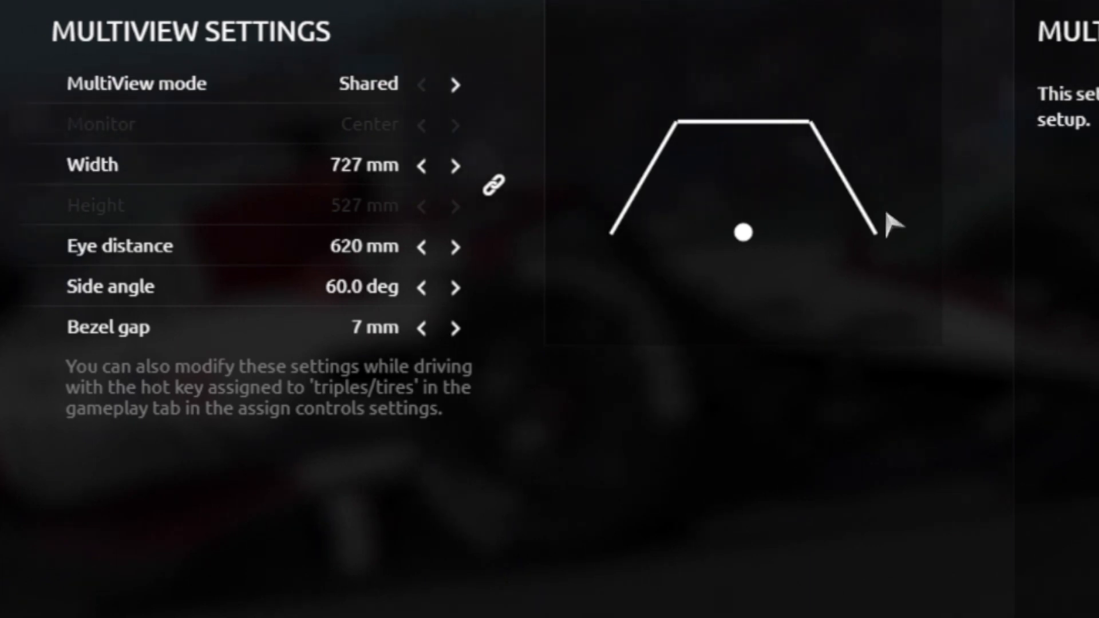
pyautogui.moveTo(870, 179)
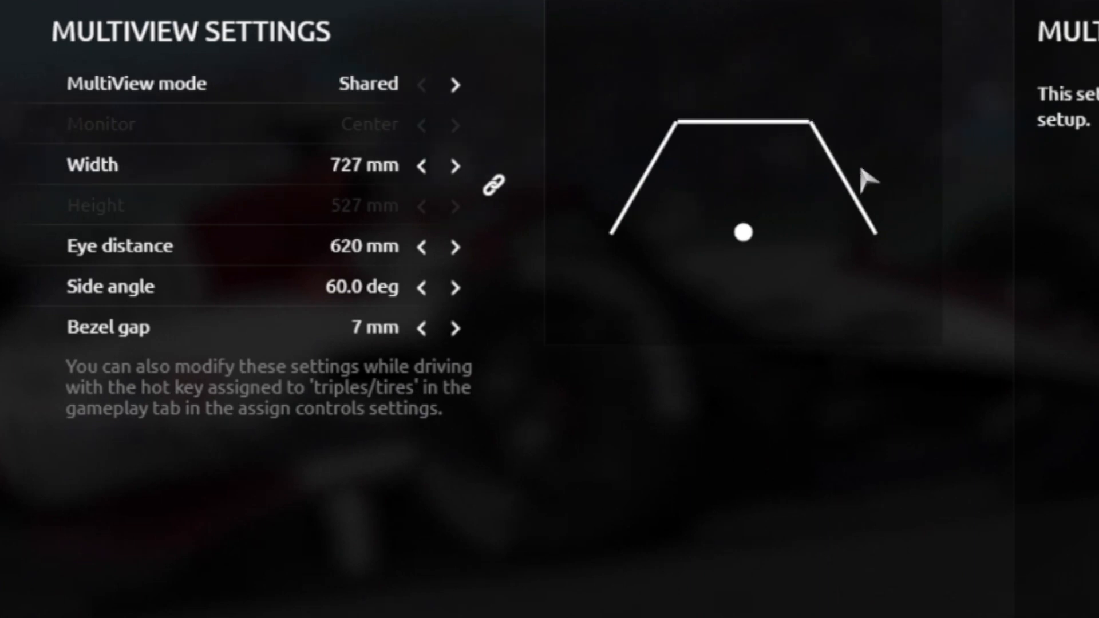
pyautogui.moveTo(743, 165)
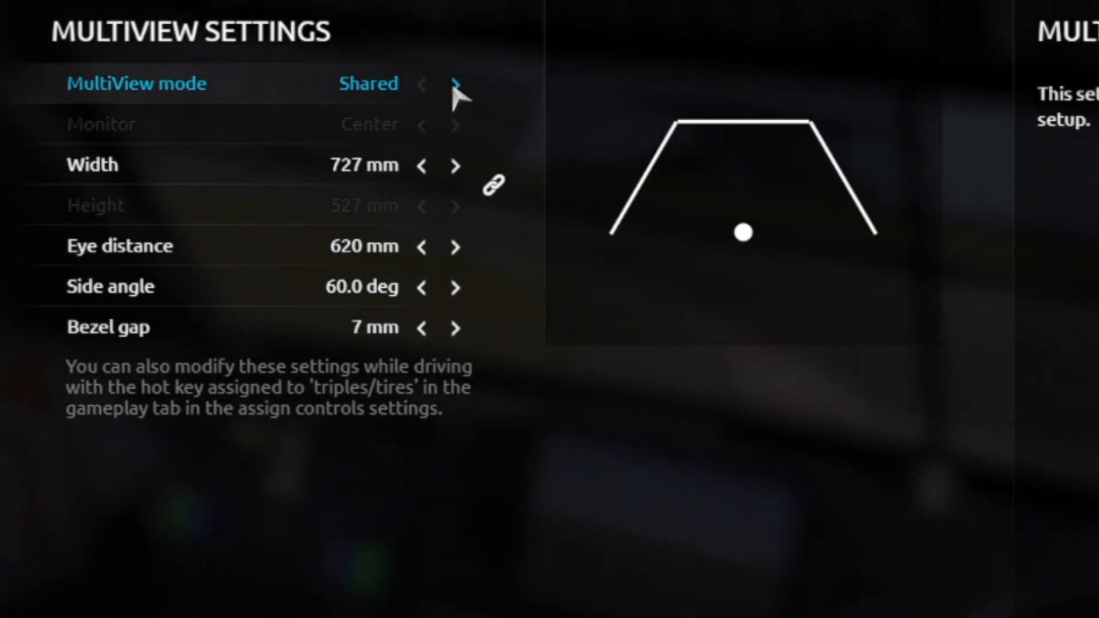
# Review MultiView Shared settings (727 mm width, 620 mm eye distance, 60°) and relink height to width.
pyautogui.click(422, 83)
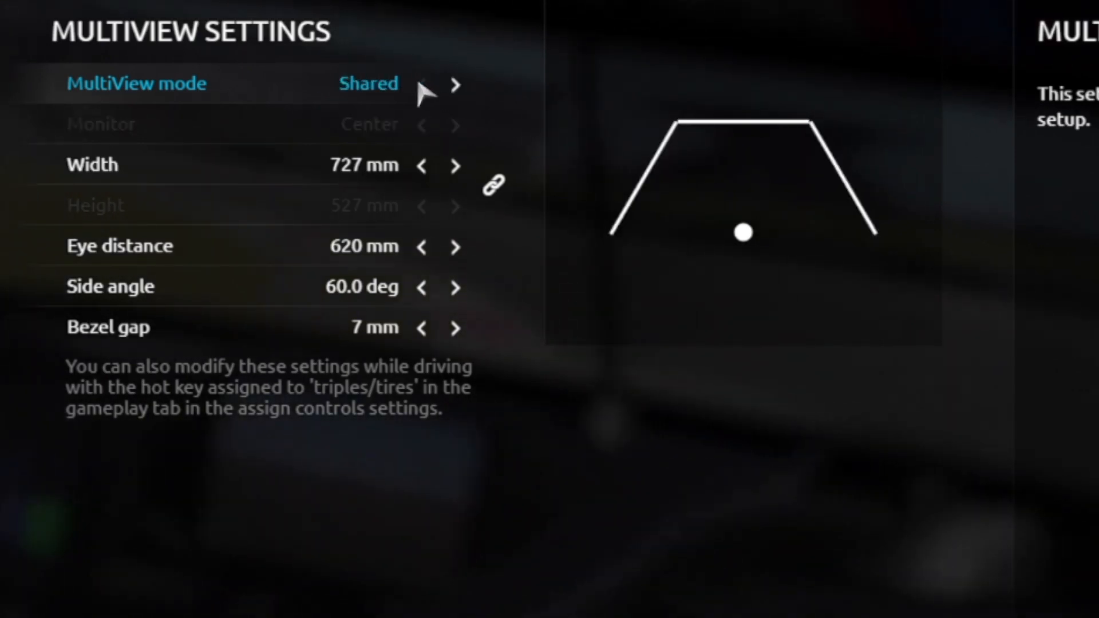
pyautogui.moveTo(515, 32)
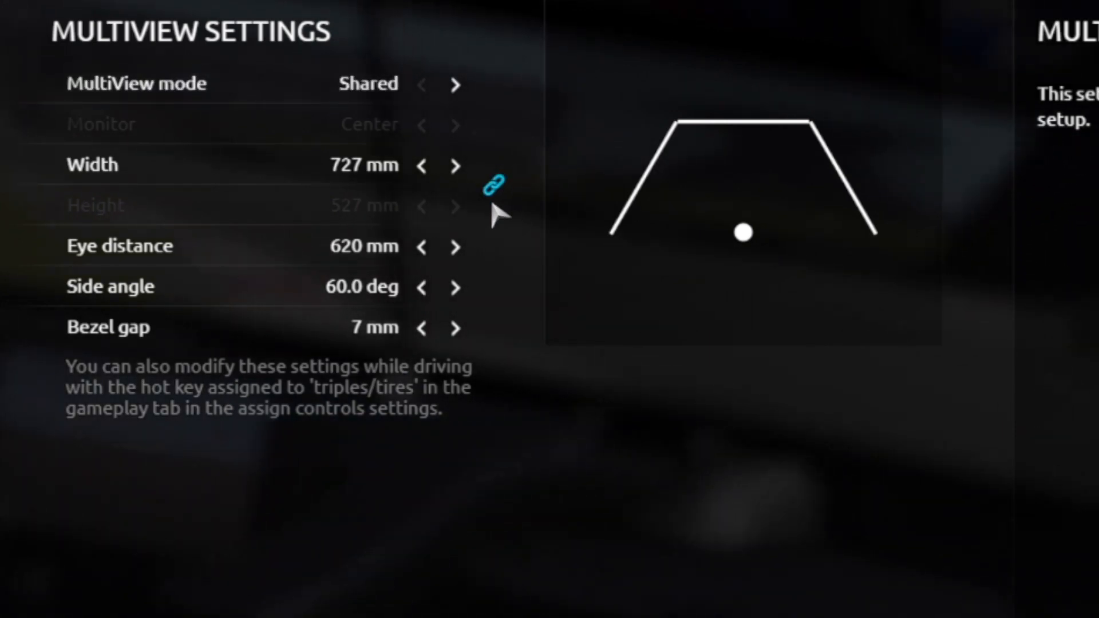
pyautogui.moveTo(498, 200)
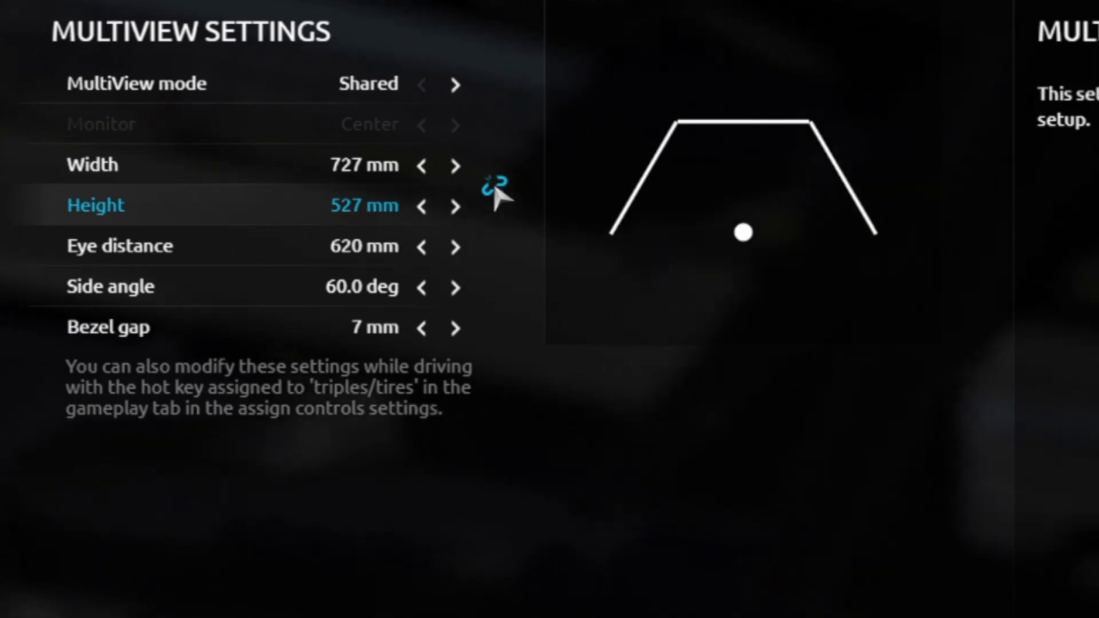
pyautogui.click(495, 184)
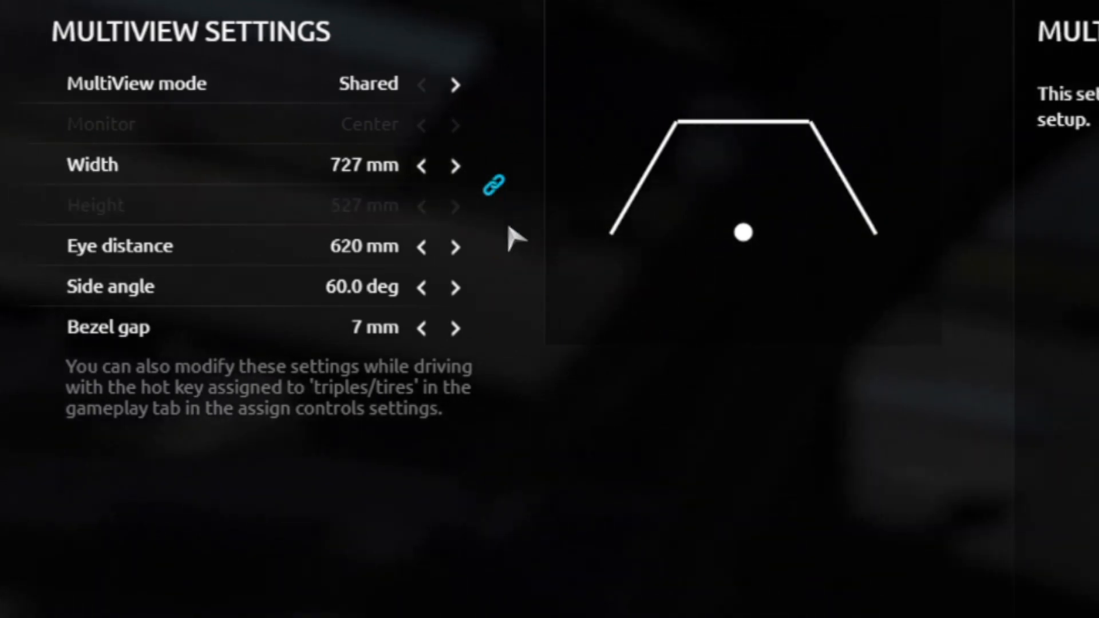
pyautogui.moveTo(516, 545)
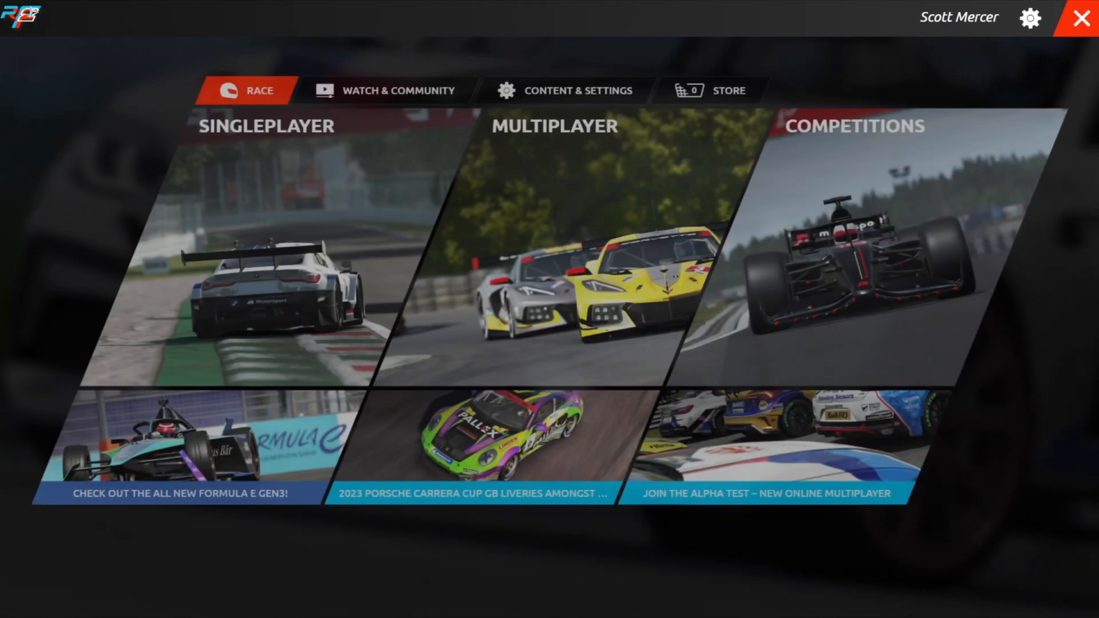
pyautogui.moveTo(292, 177)
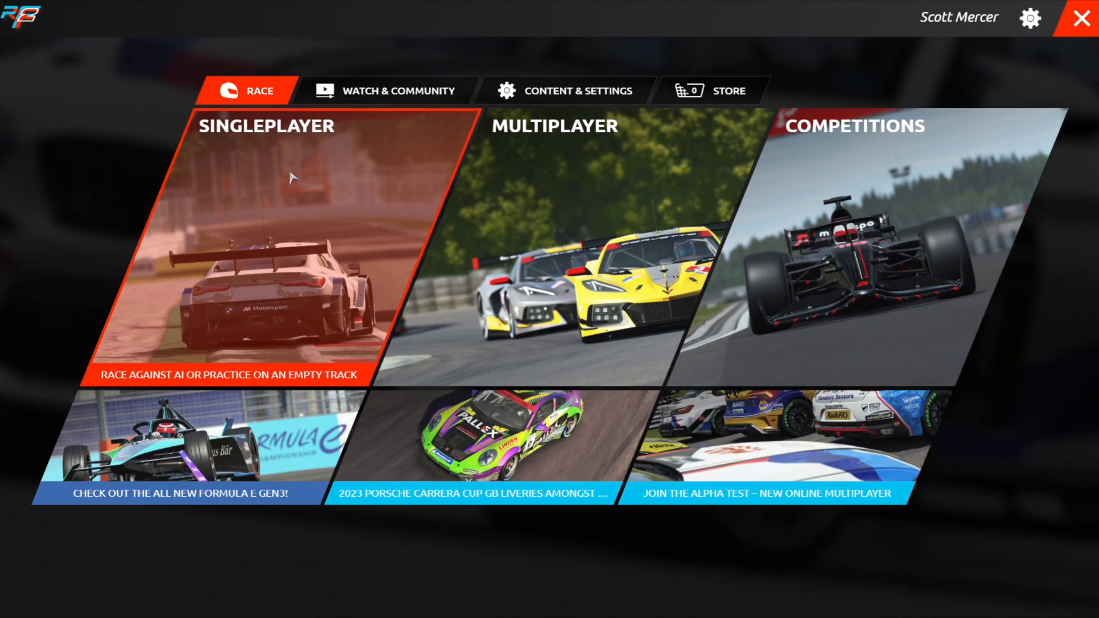
pyautogui.moveTo(891, 90)
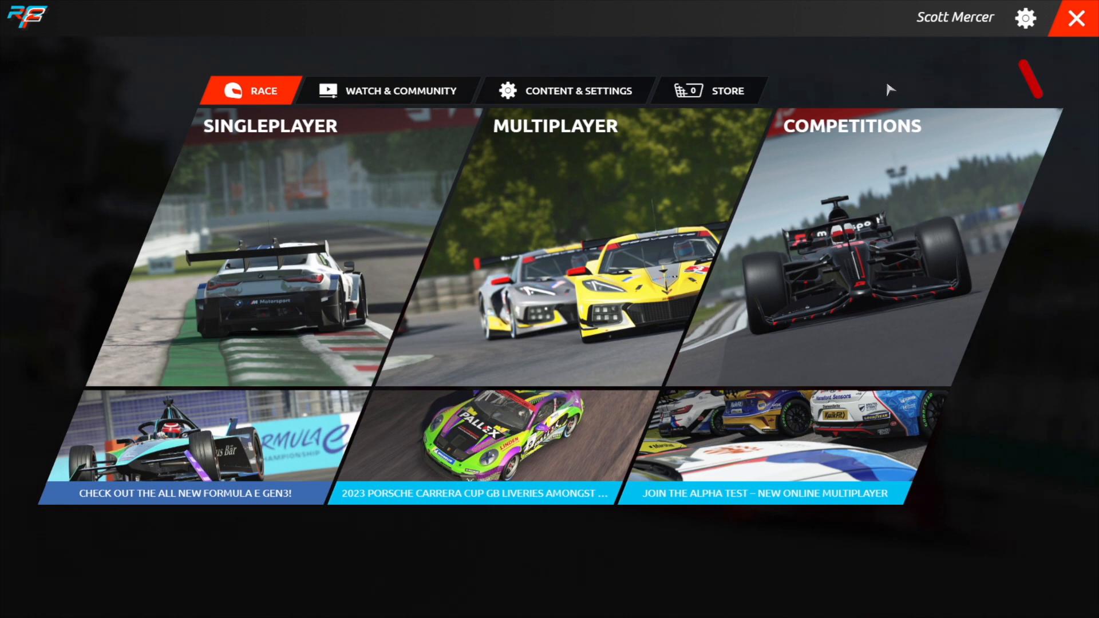
# Reopen rFactor 2's Settings screen on the Gameplay page via the gear icon.
pyautogui.click(1025, 19)
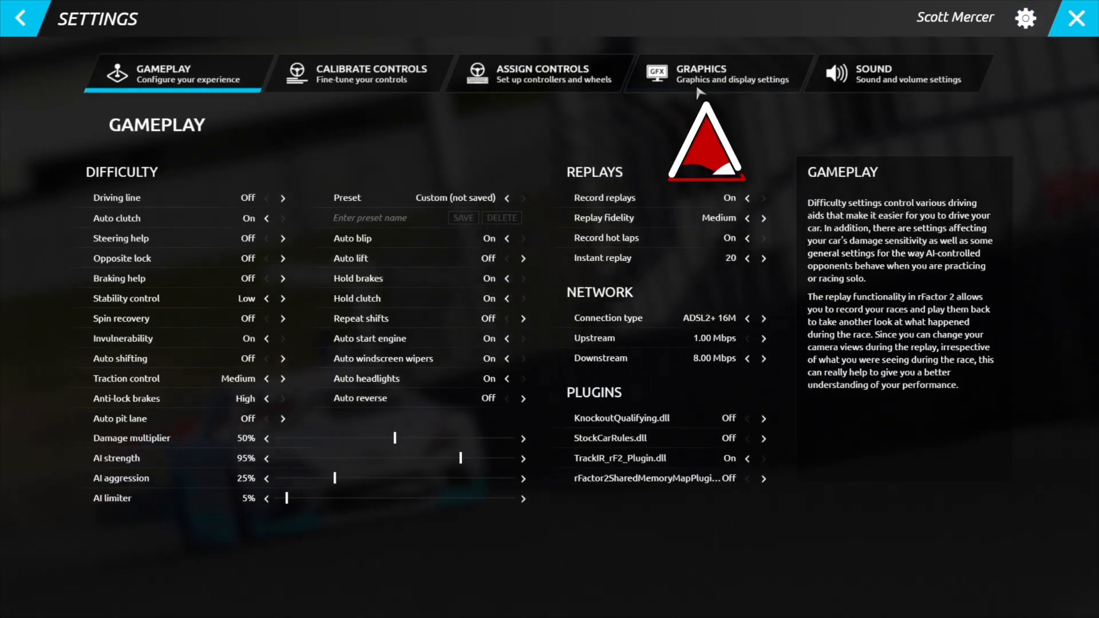
# In Graphics > Display, step the resolution up to 7680 x 1440.
pyautogui.click(700, 73)
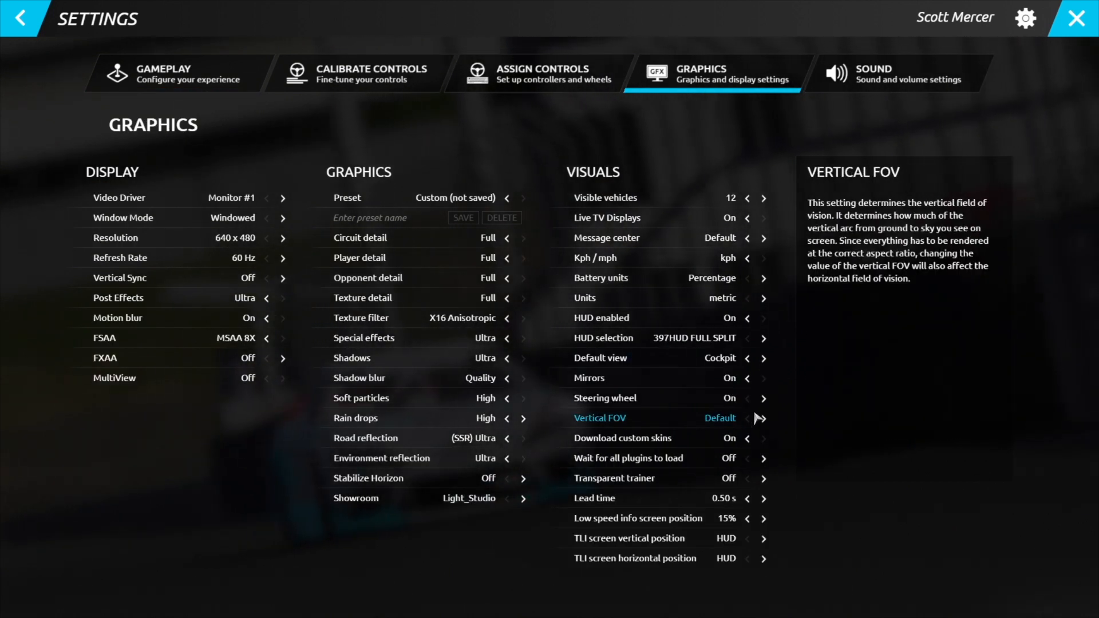
pyautogui.click(748, 397)
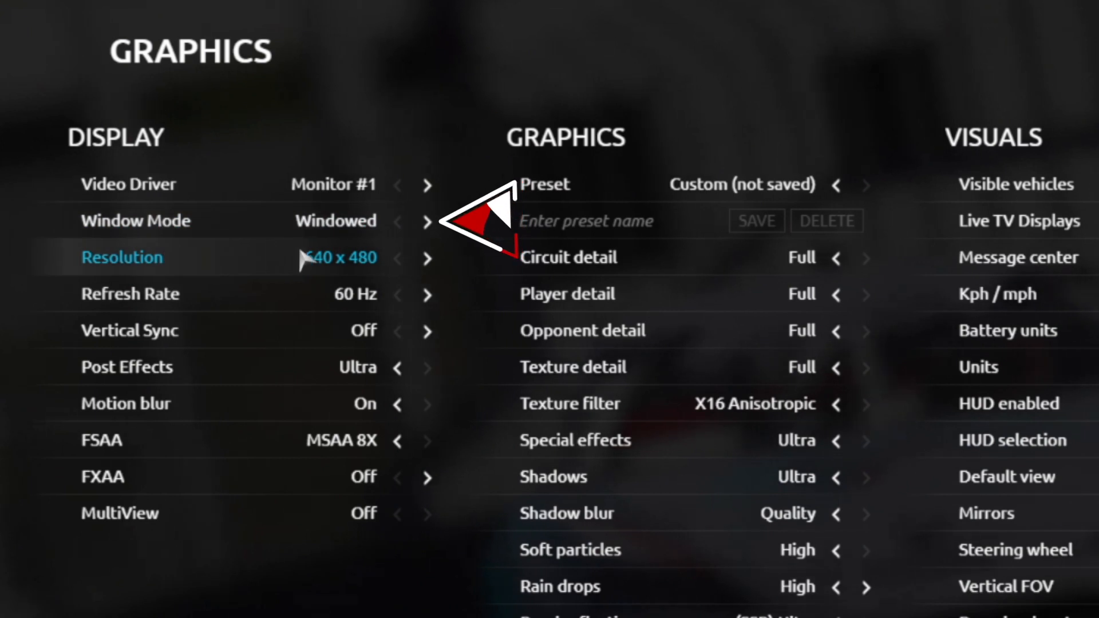
pyautogui.click(427, 258)
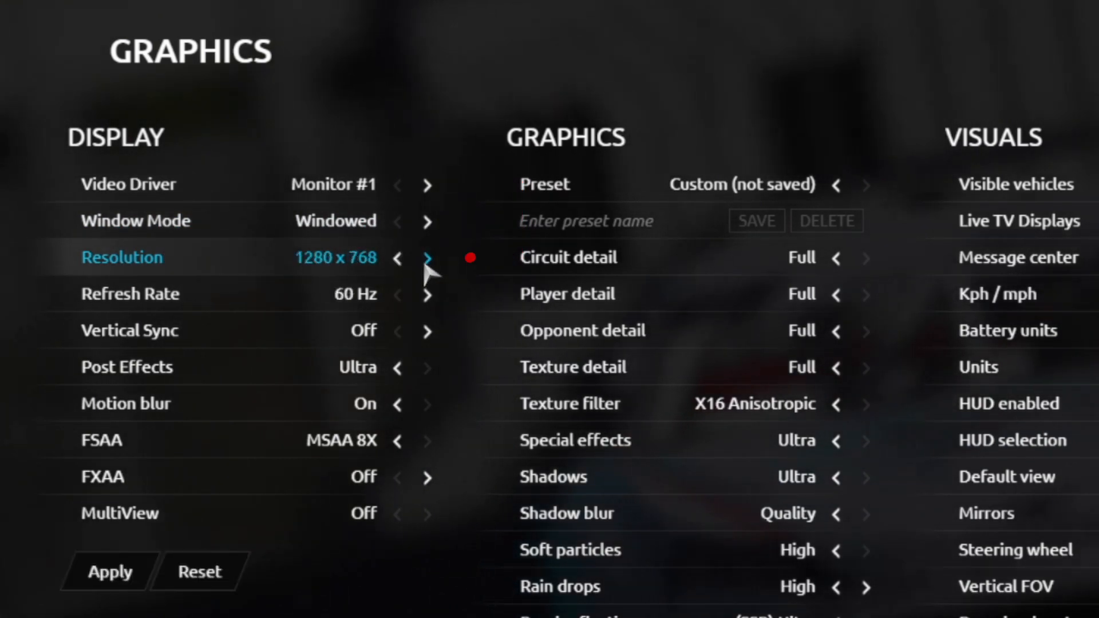
pyautogui.click(430, 258)
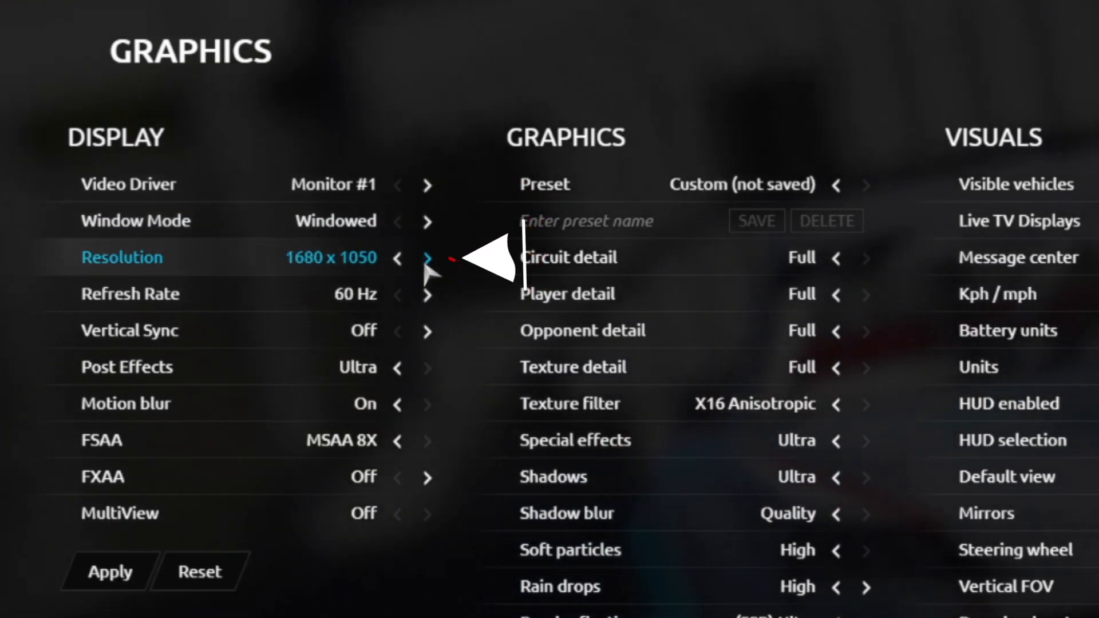
pyautogui.click(429, 258)
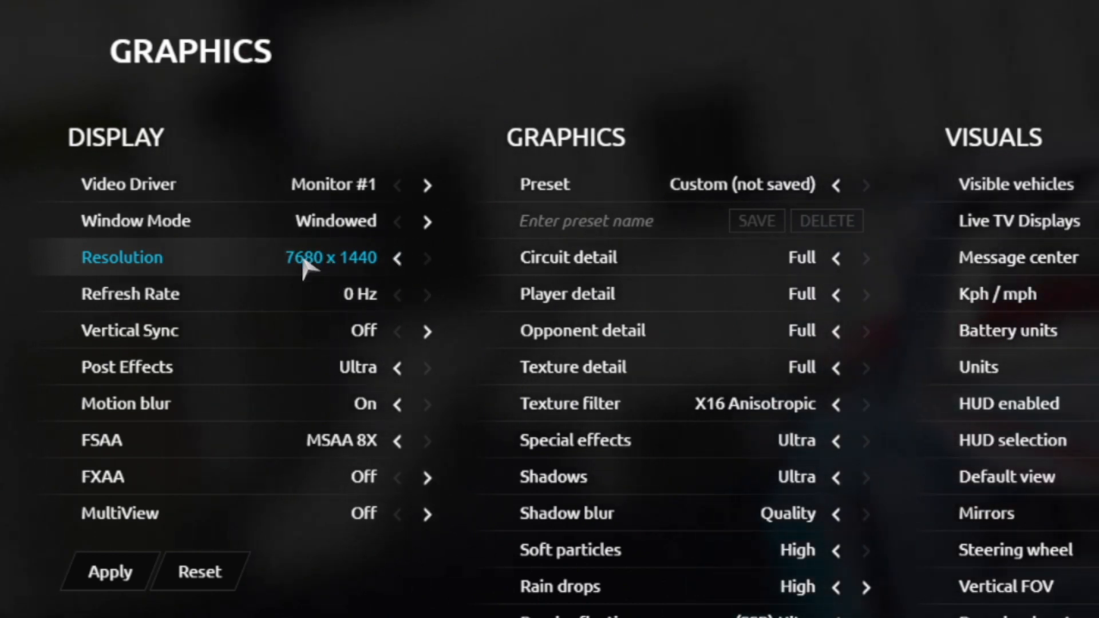
pyautogui.moveTo(312, 276)
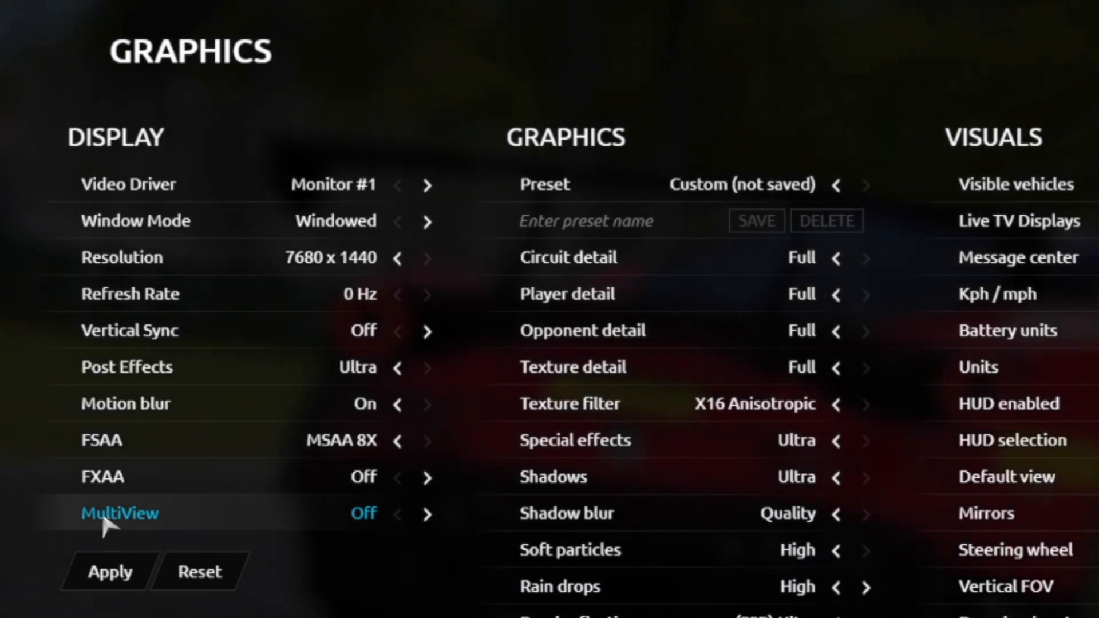
pyautogui.moveTo(427, 514)
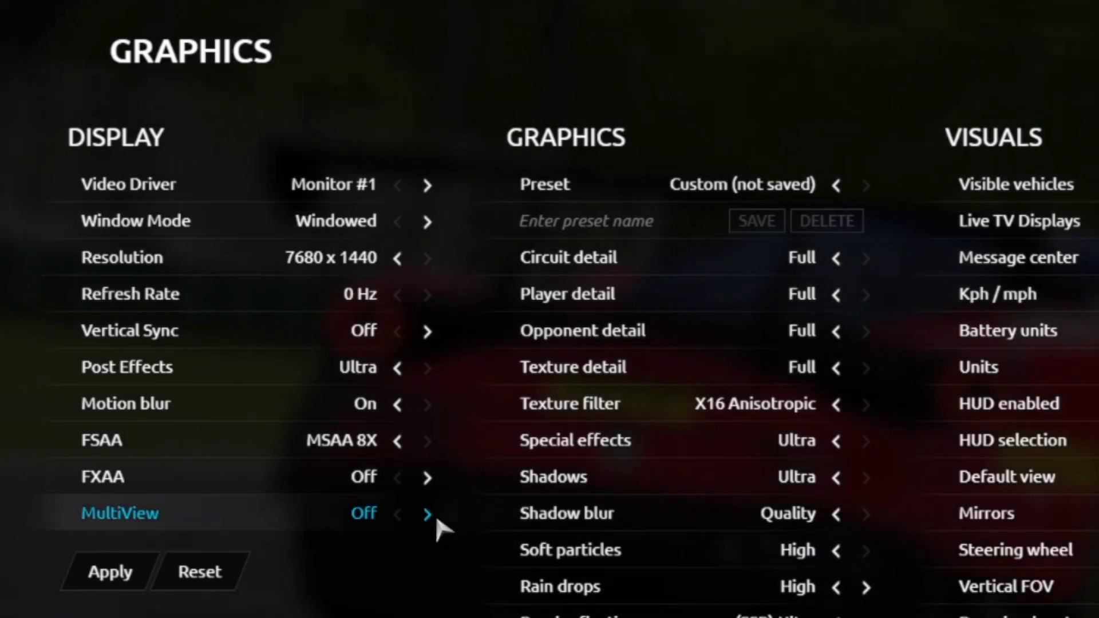
# Switch MultiView On and show its Shared-mode settings page.
pyautogui.click(429, 513)
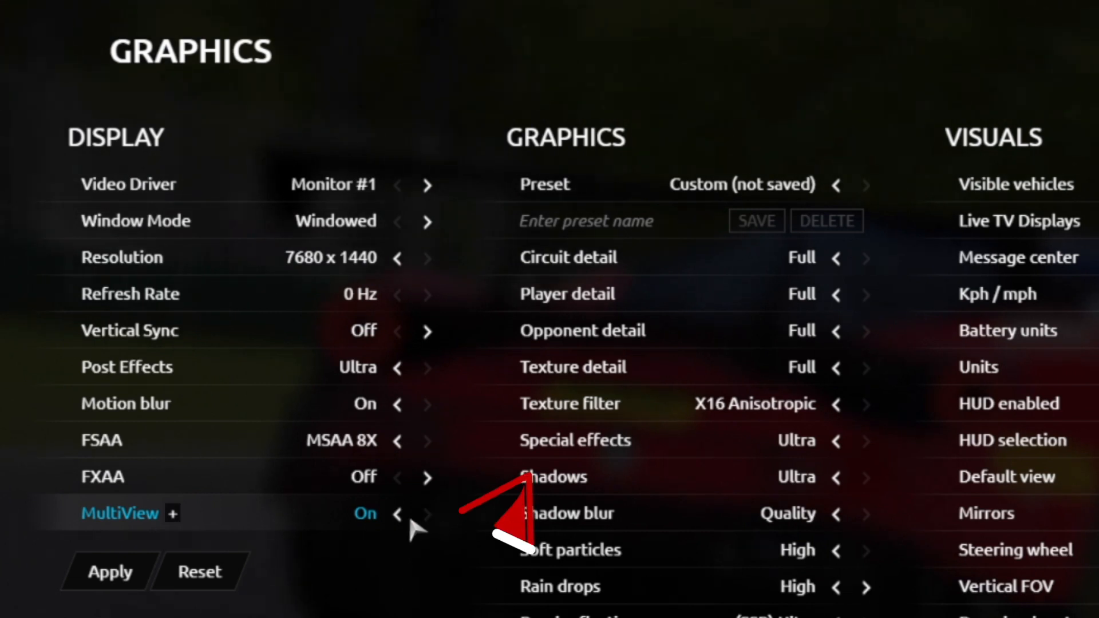
pyautogui.moveTo(169, 513)
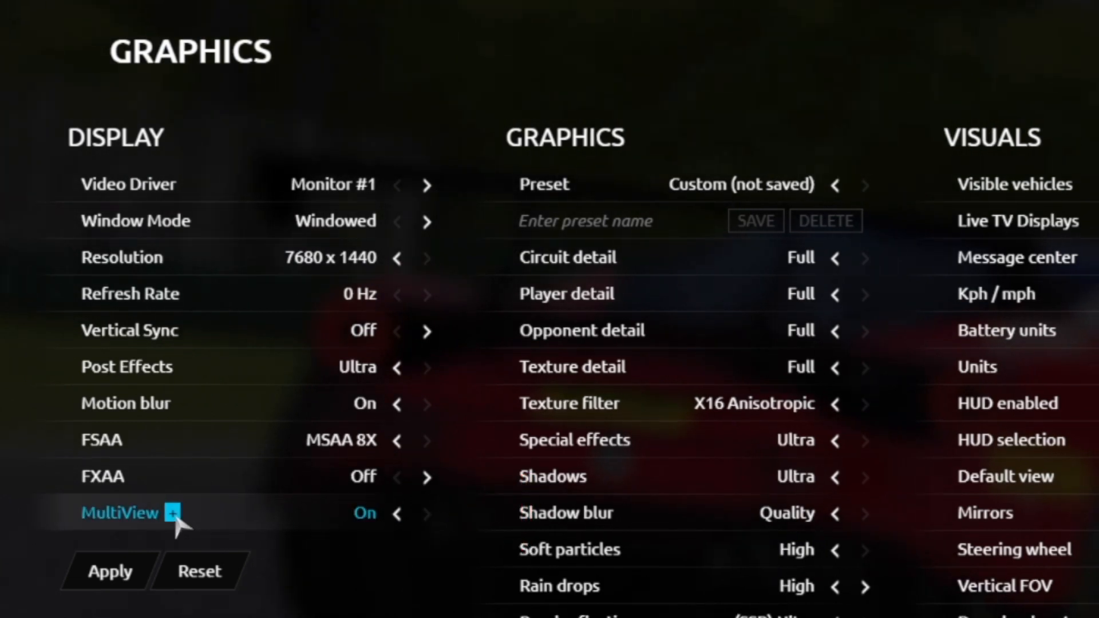
pyautogui.click(169, 513)
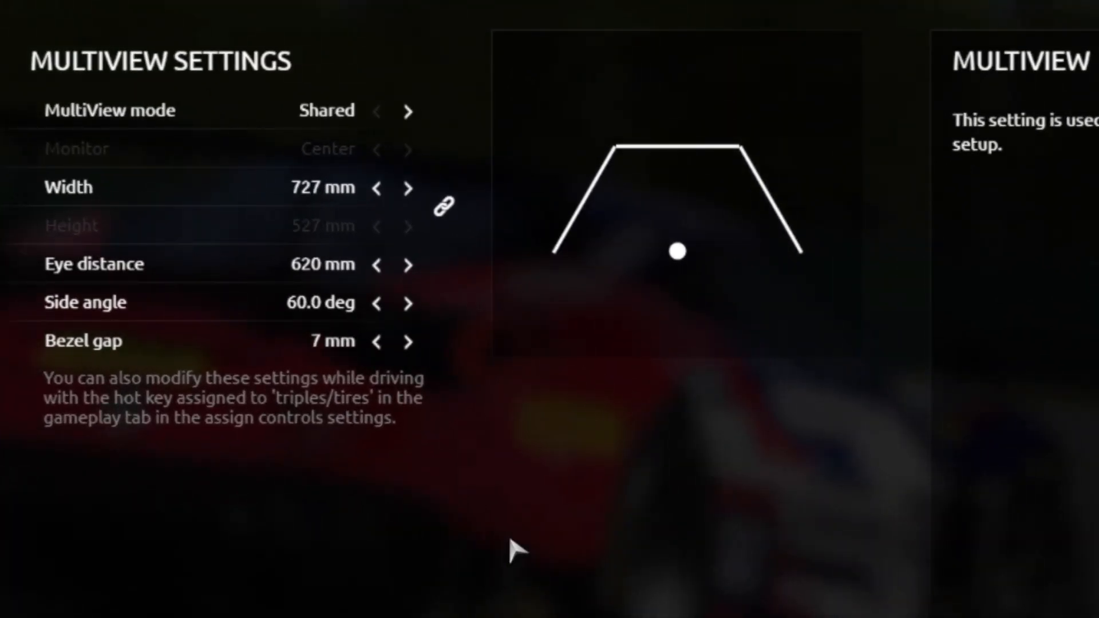
pyautogui.moveTo(543, 551)
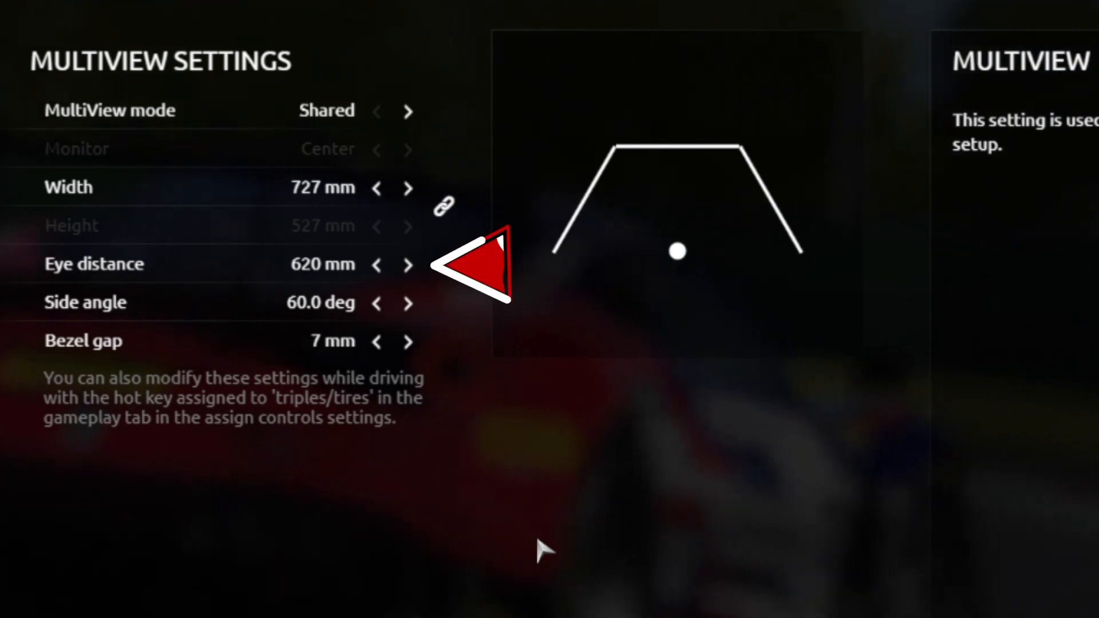
pyautogui.moveTo(477, 301)
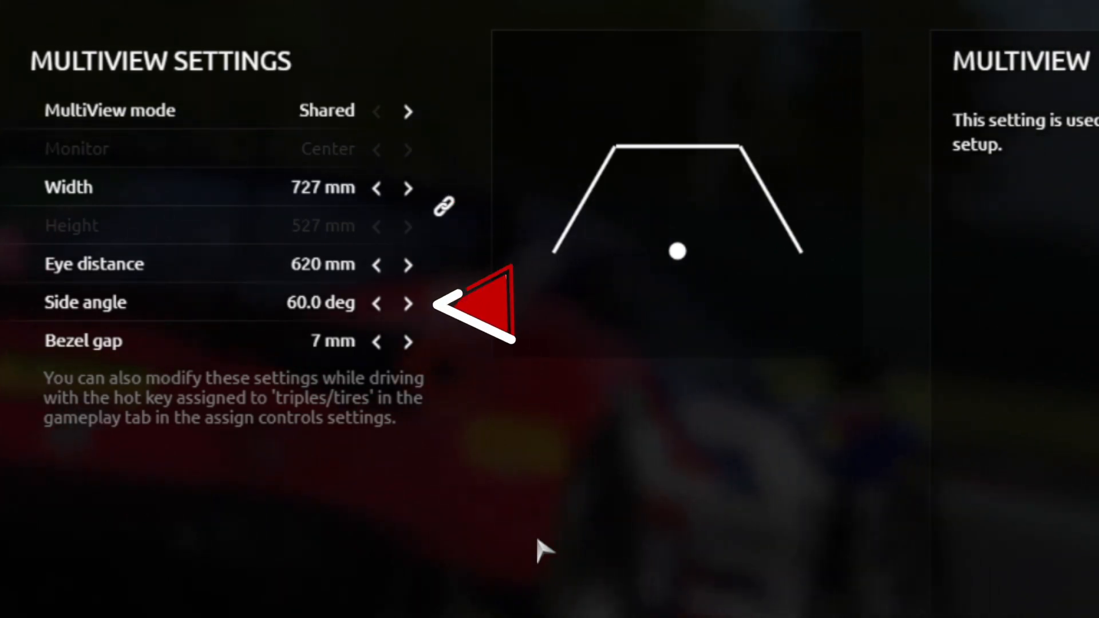
pyautogui.moveTo(470, 344)
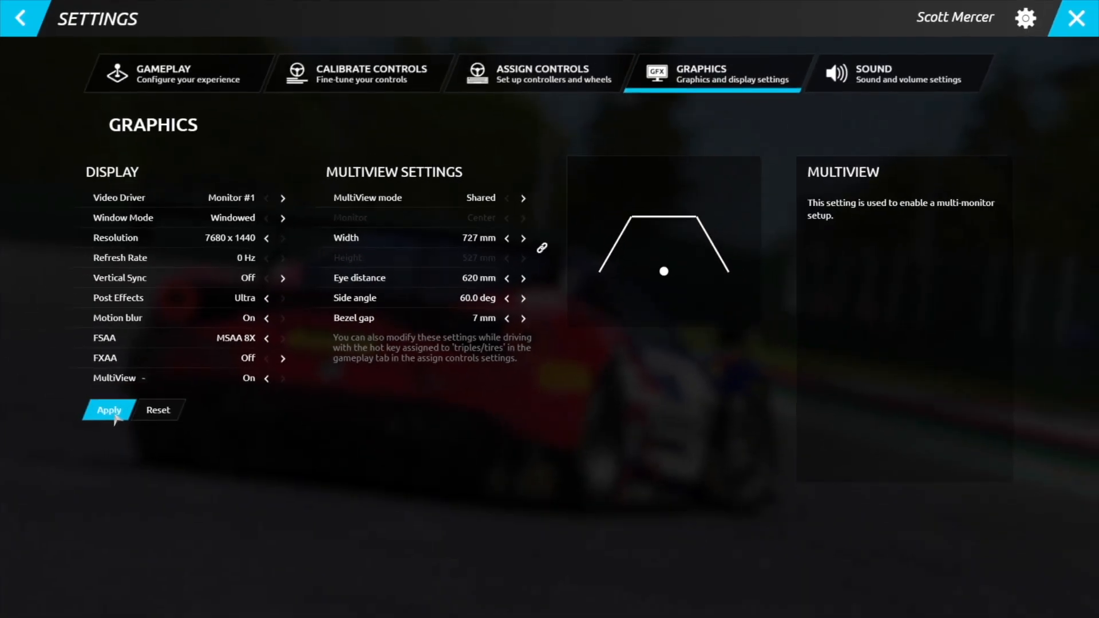
# Apply and confirm the graphics changes with MultiView on, then return to the Singleplayer event overview.
pyautogui.click(109, 410)
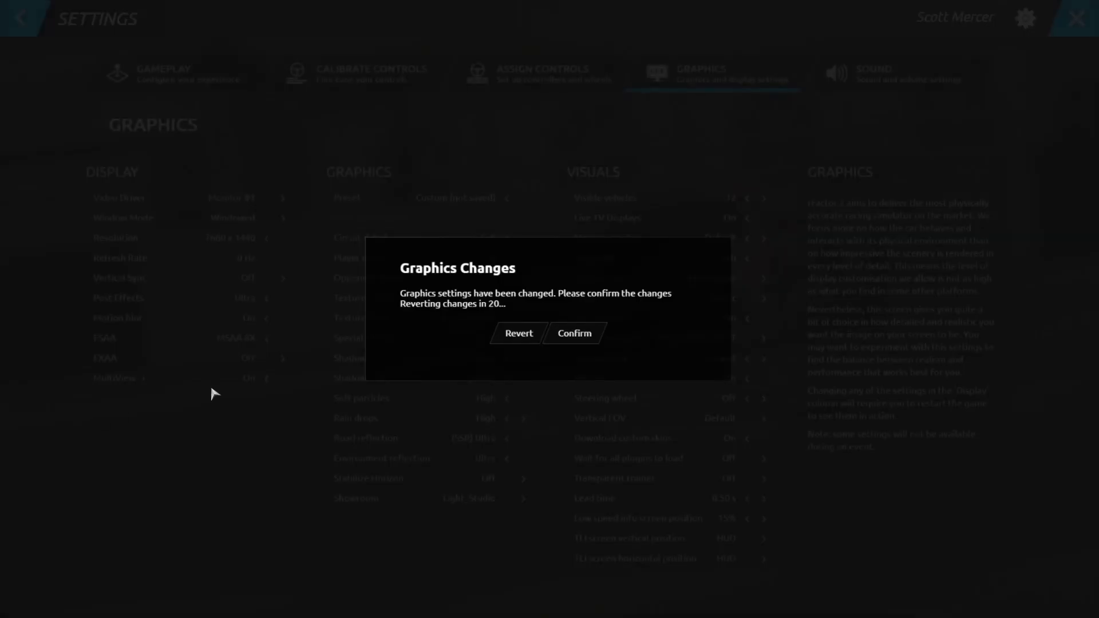
pyautogui.click(574, 333)
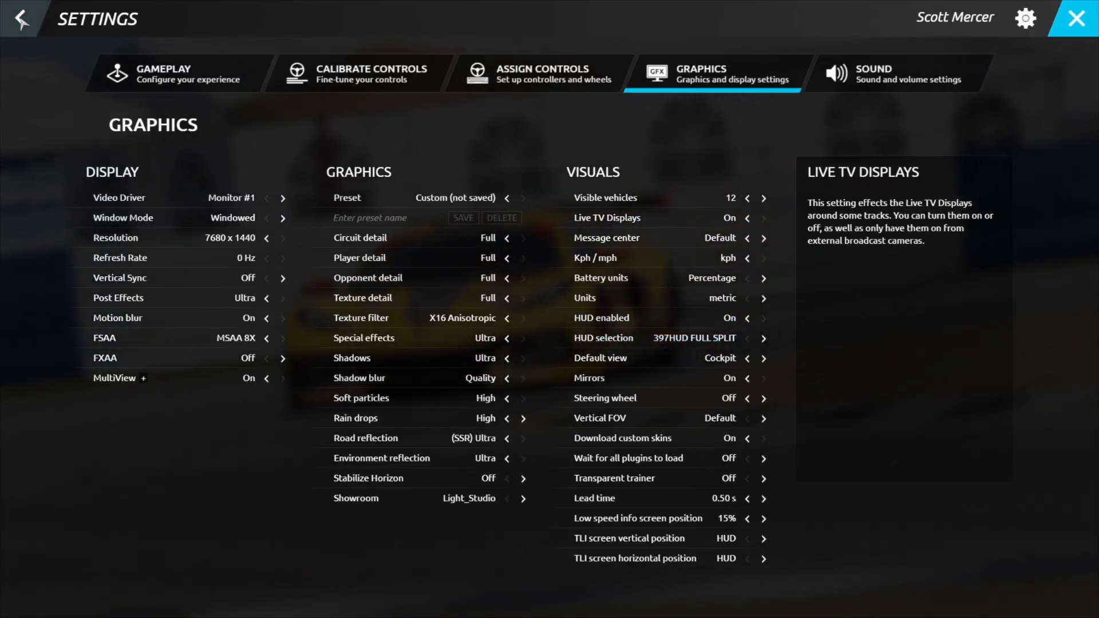
pyautogui.click(20, 18)
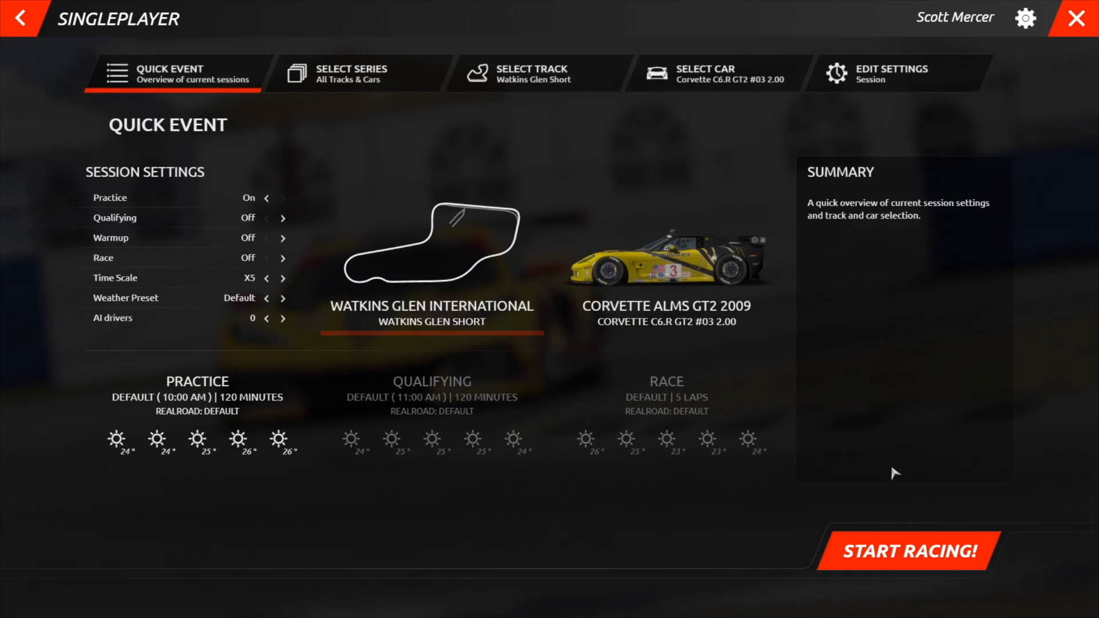
# Start the Watkins Glen race session and drive from the cockpit view.
pyautogui.click(907, 551)
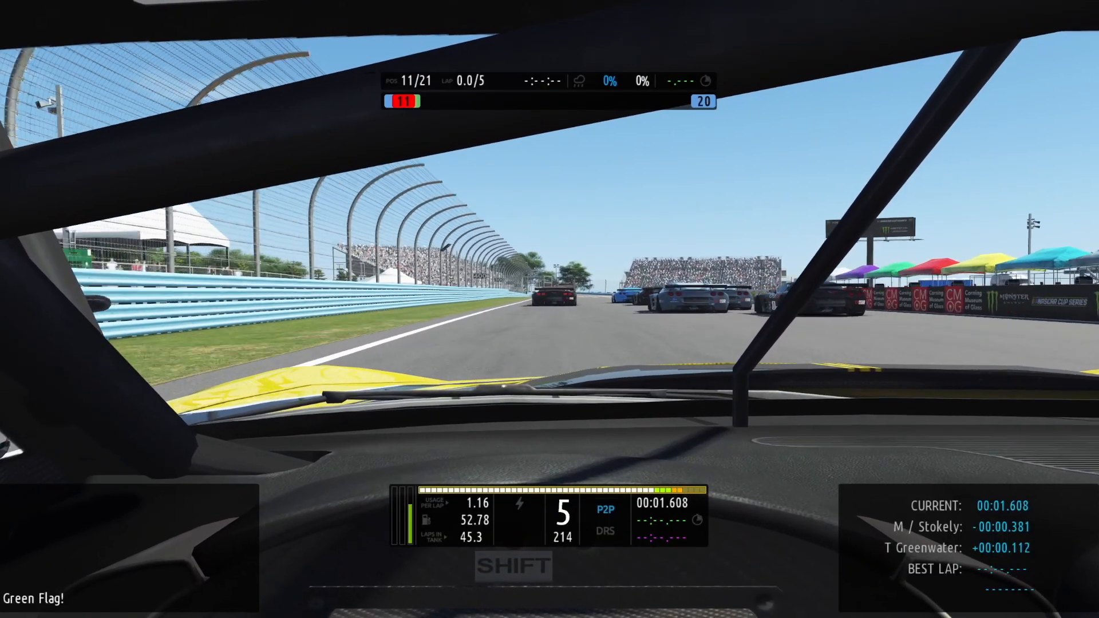